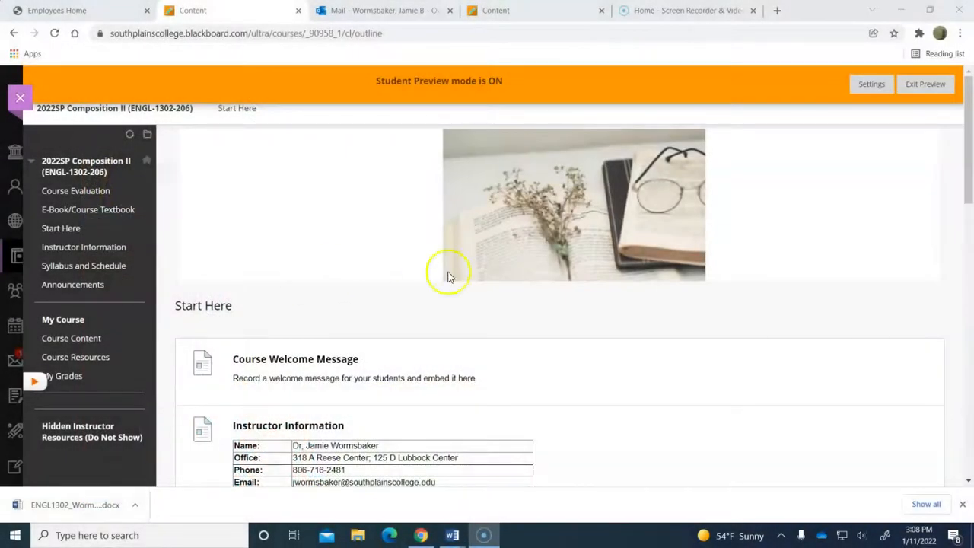
mouse_move(414, 148)
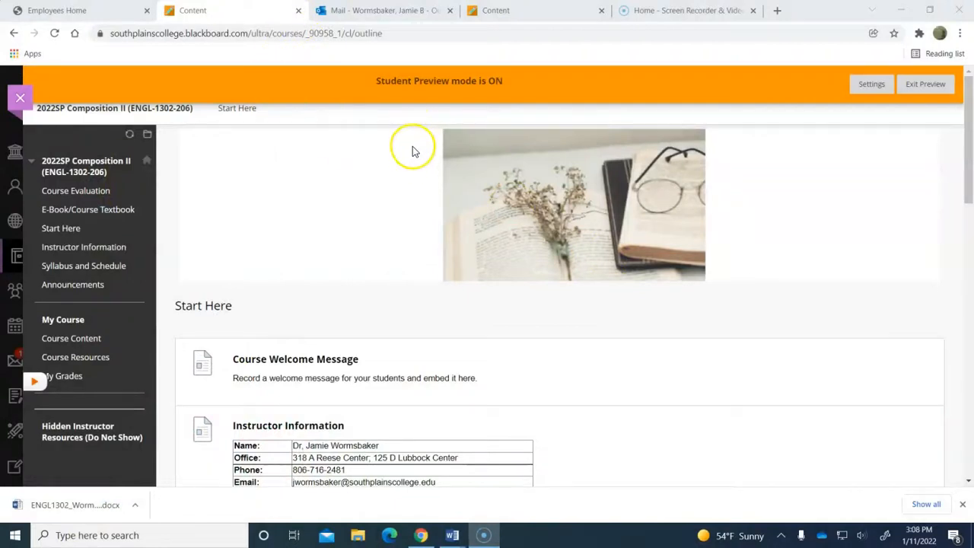
mouse_move(609, 204)
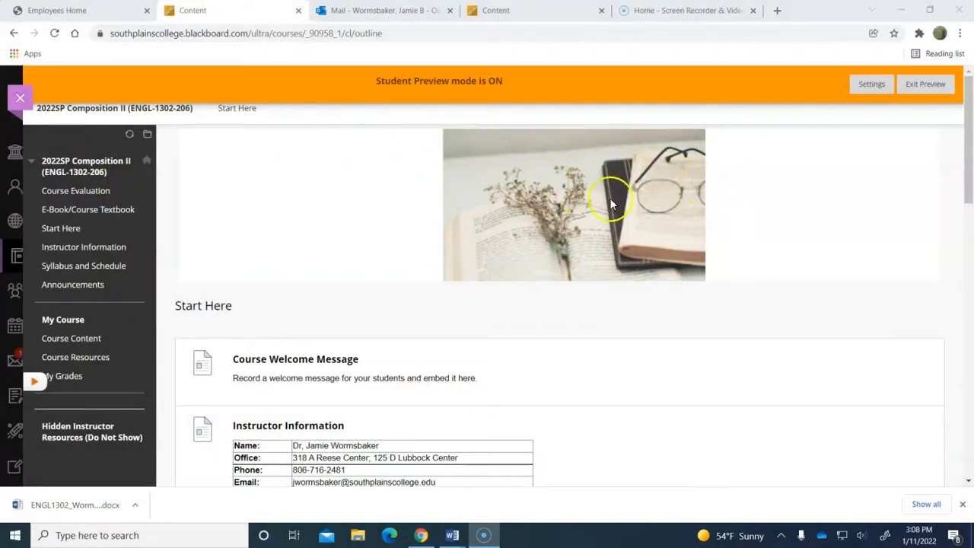
mouse_move(495, 242)
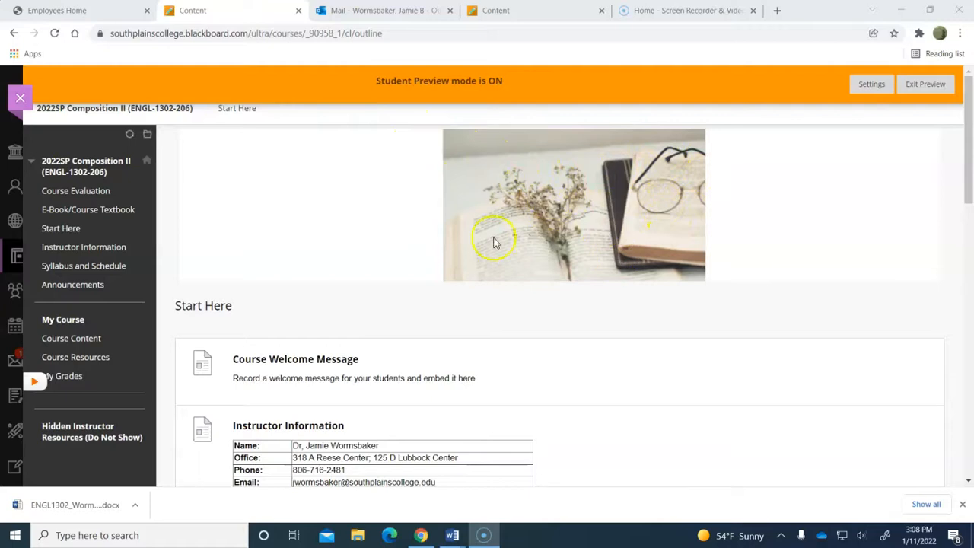
mouse_move(640, 181)
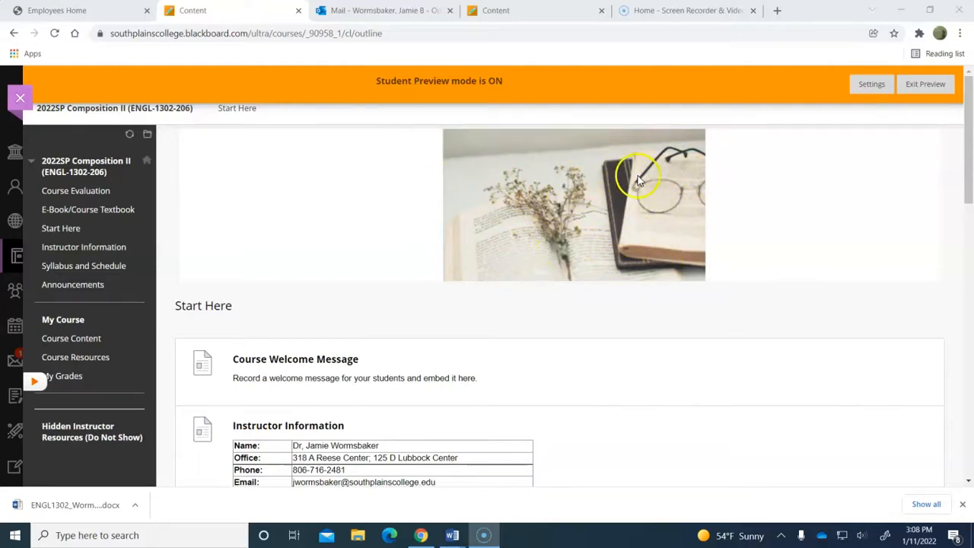
mouse_move(537, 225)
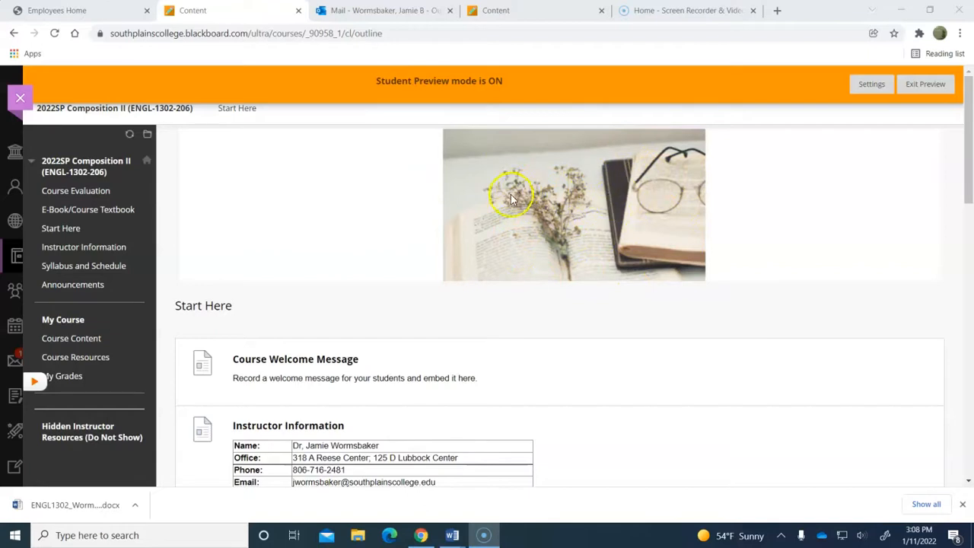
mouse_move(504, 191)
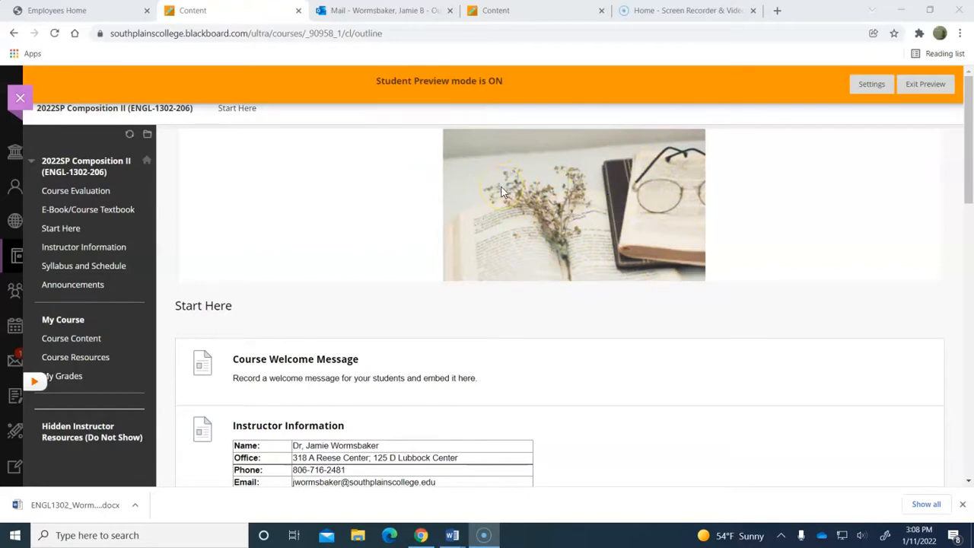
Review the instructor contact details and office hours, then open the Syllabus and Schedule folder.
scroll("down", 3)
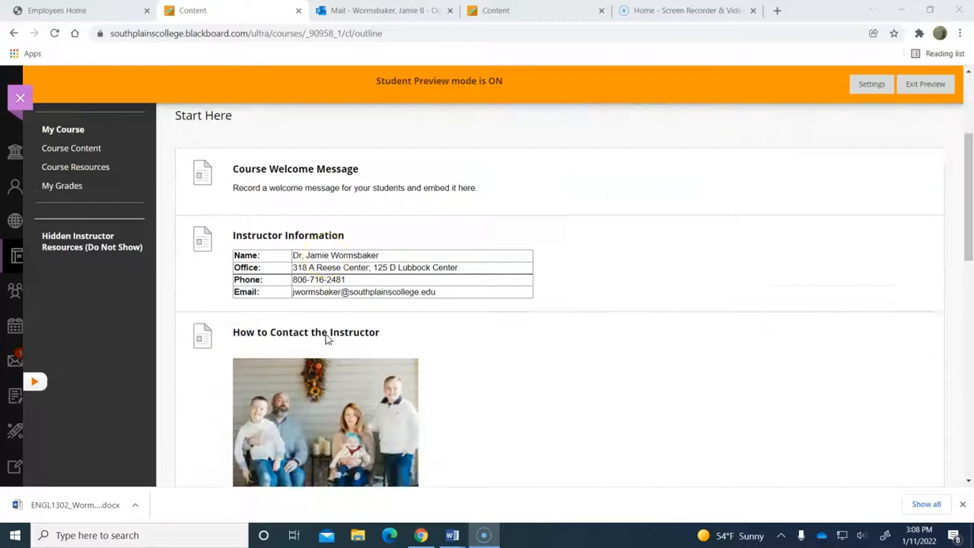
scroll("down", 3)
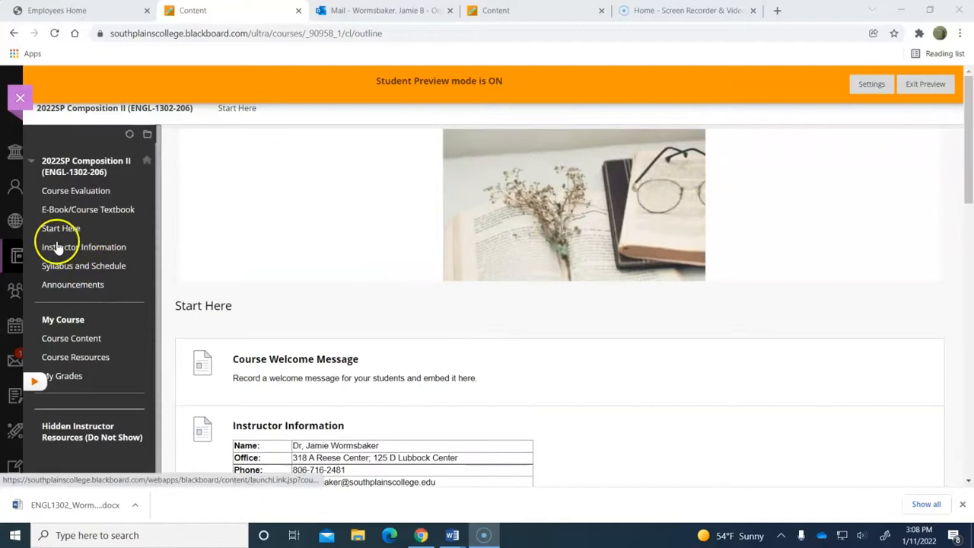
scroll("down", 3)
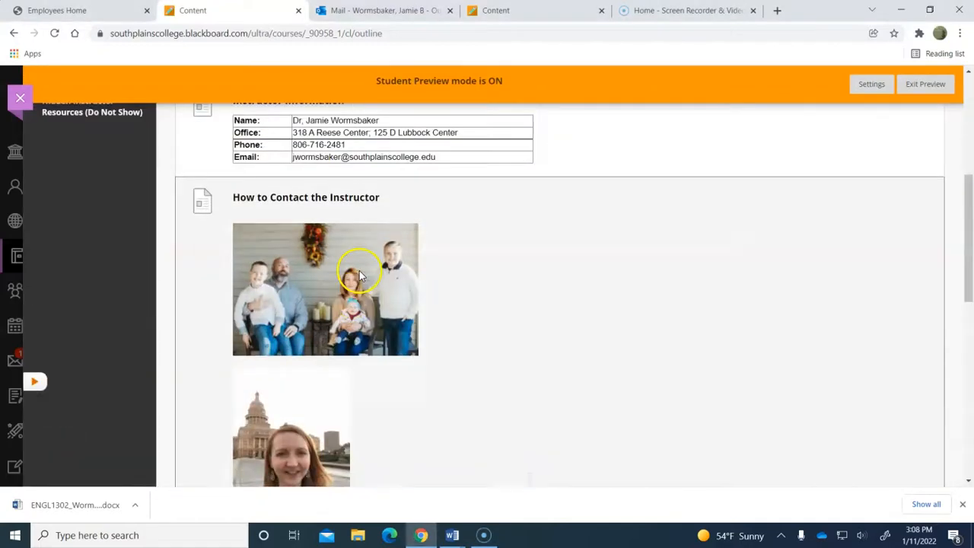
scroll("down", 3)
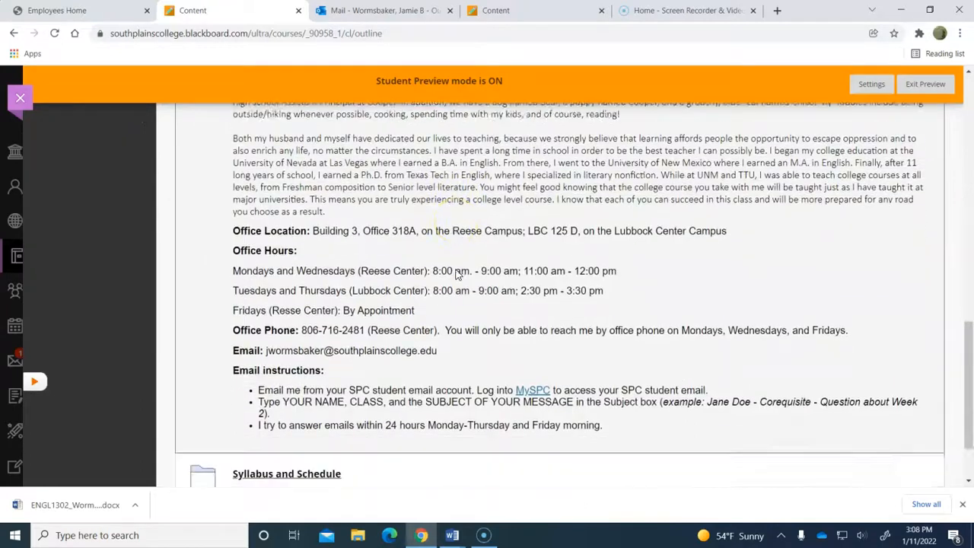
scroll("down", 3)
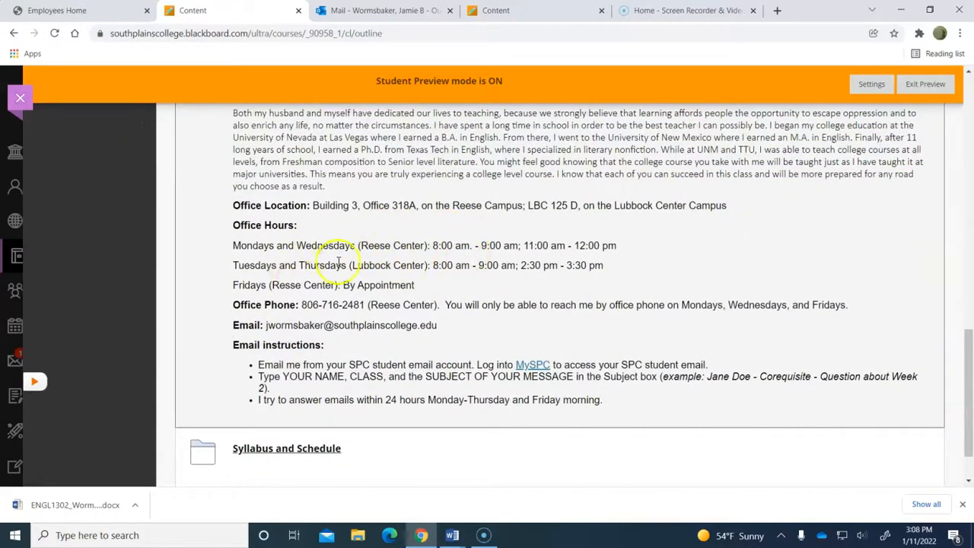
mouse_move(324, 325)
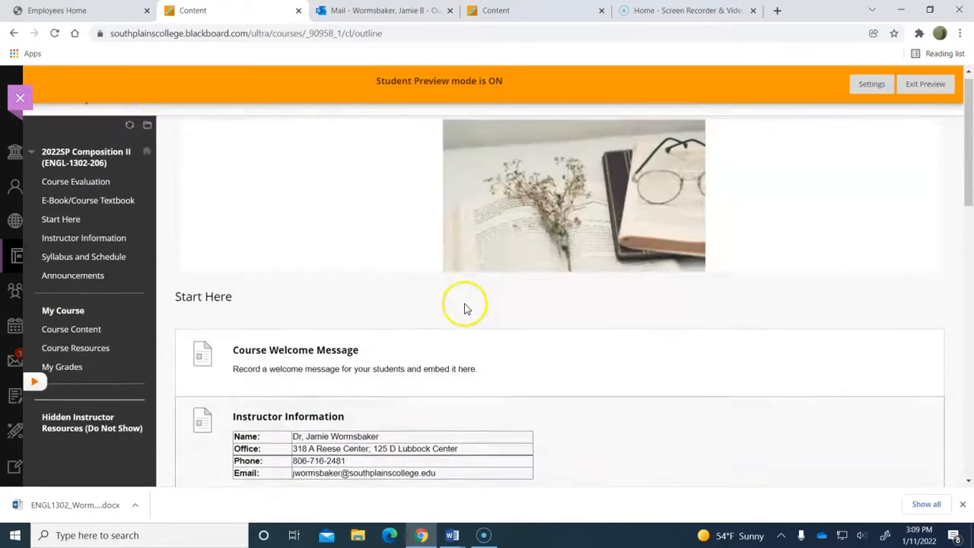
scroll("down", 3)
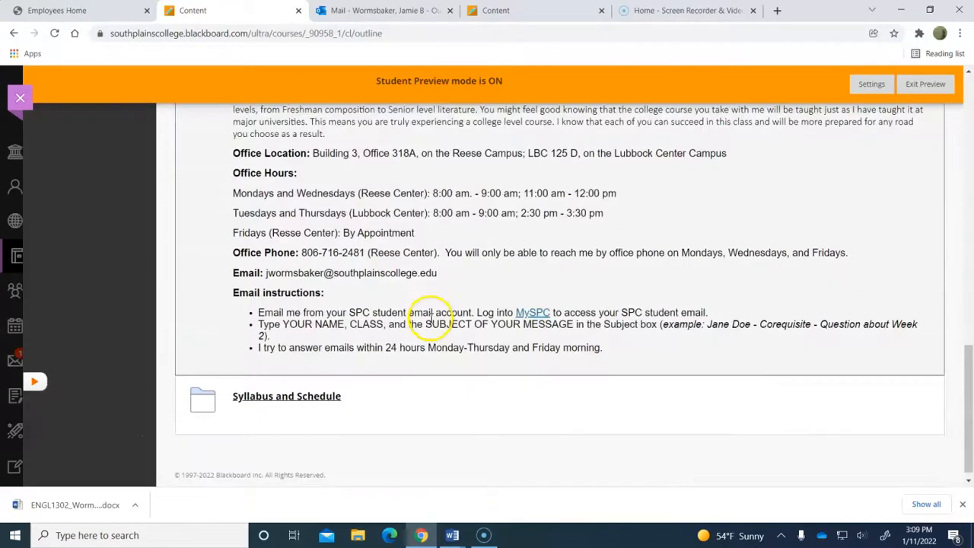
left_click(286, 395)
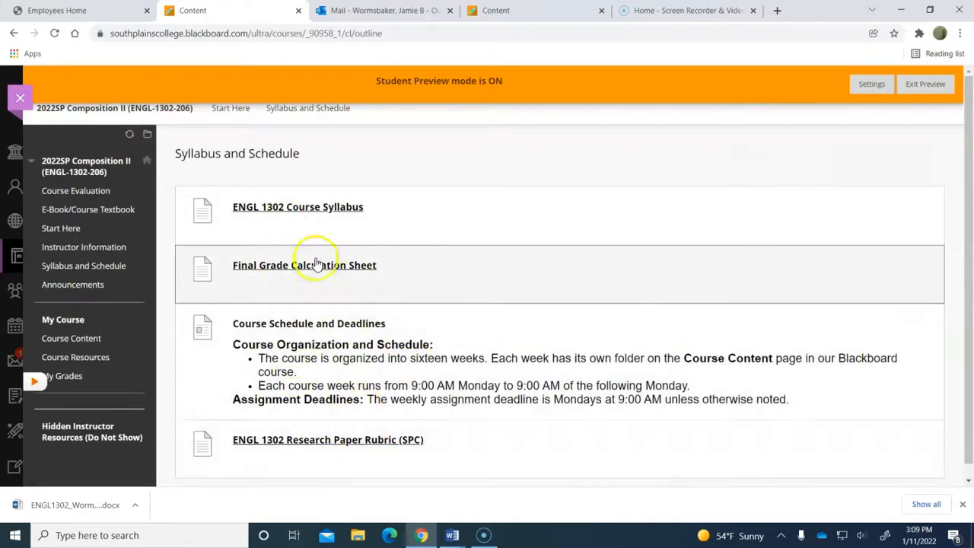
mouse_move(305, 378)
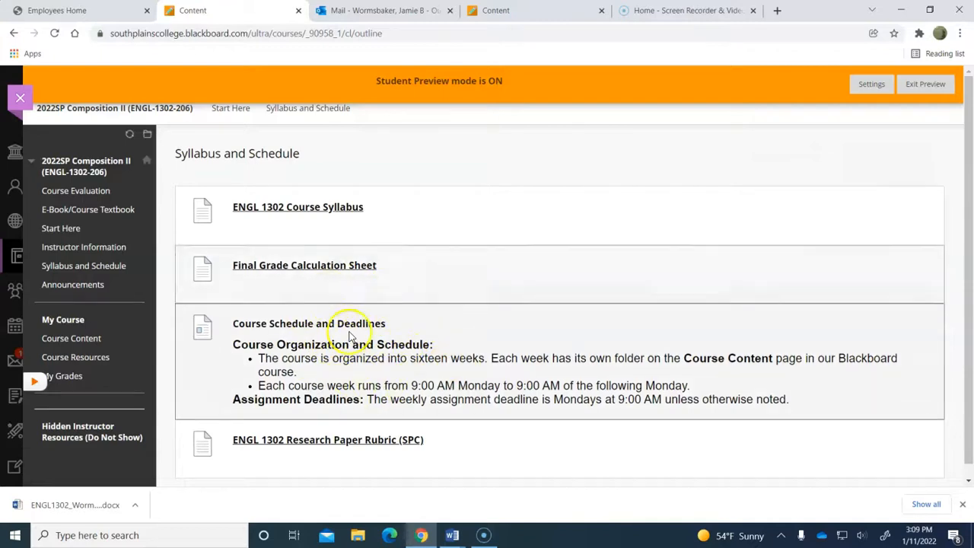
mouse_move(356, 316)
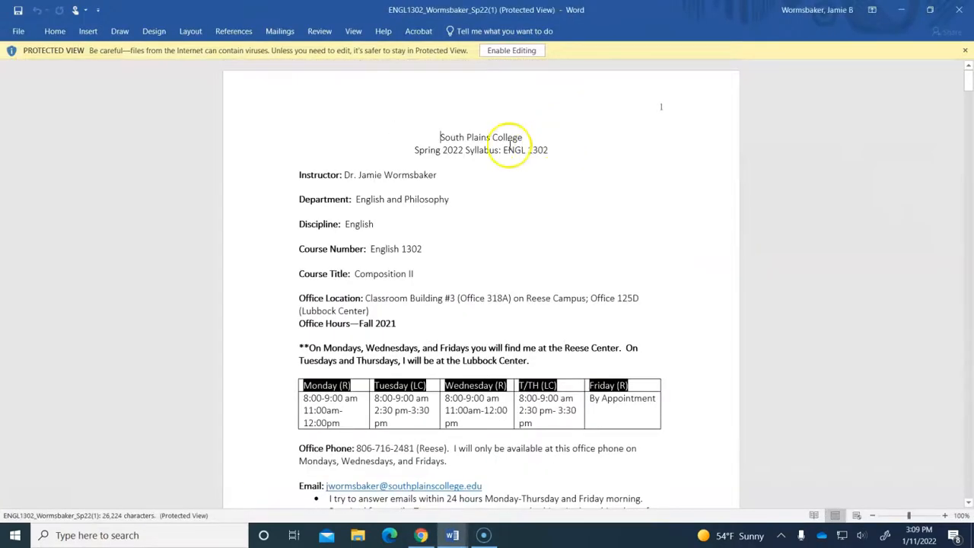
Read through the syllabus textbooks, technology requirements and deadlines down to page 4.
scroll("down", 3)
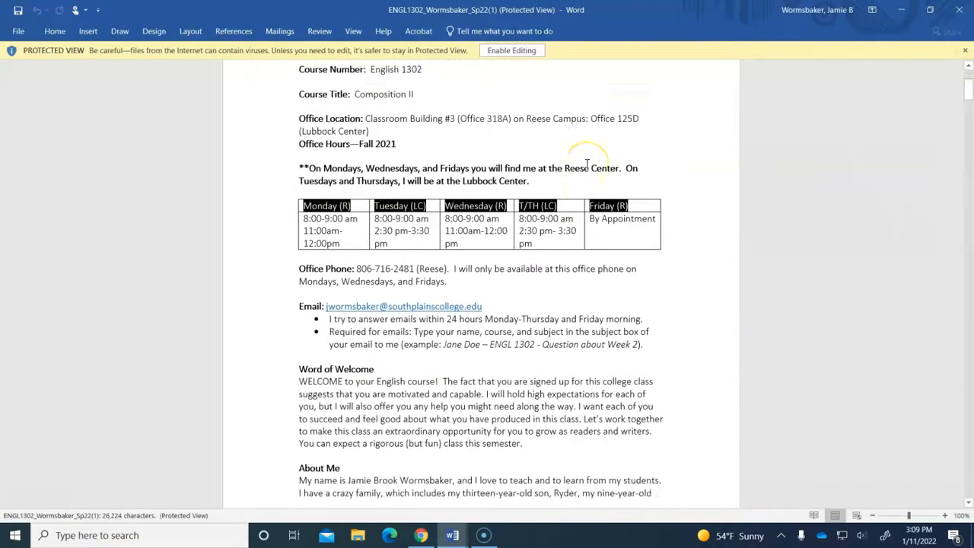
scroll("down", 3)
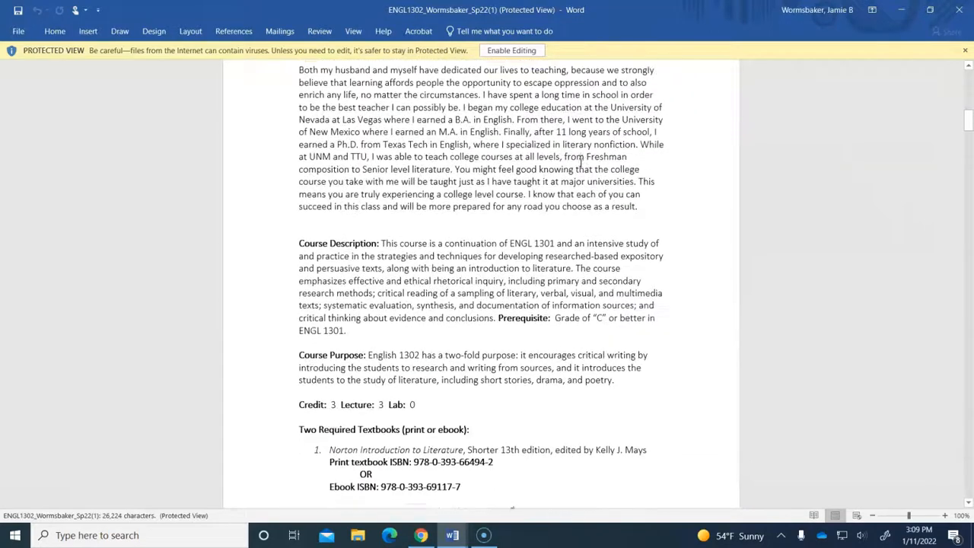
scroll("down", 3)
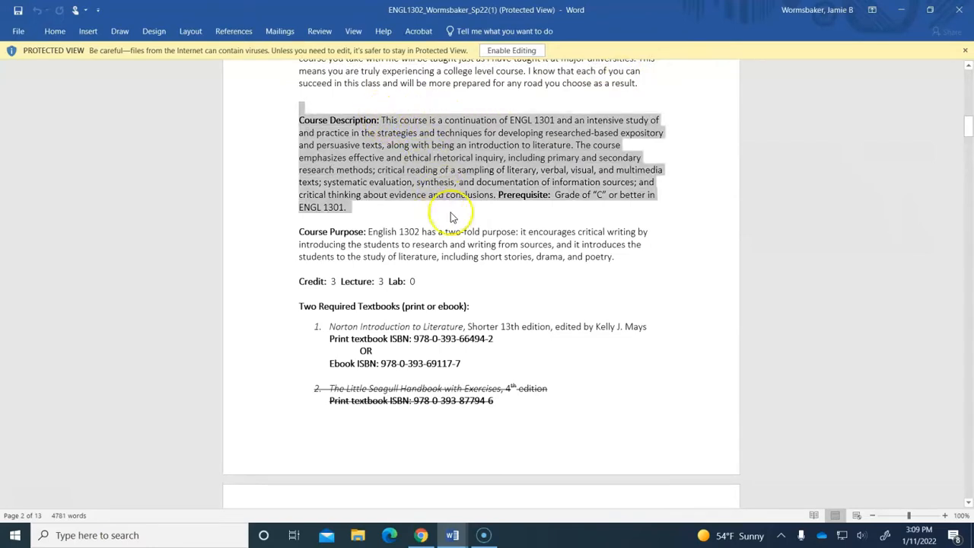
scroll("down", 3)
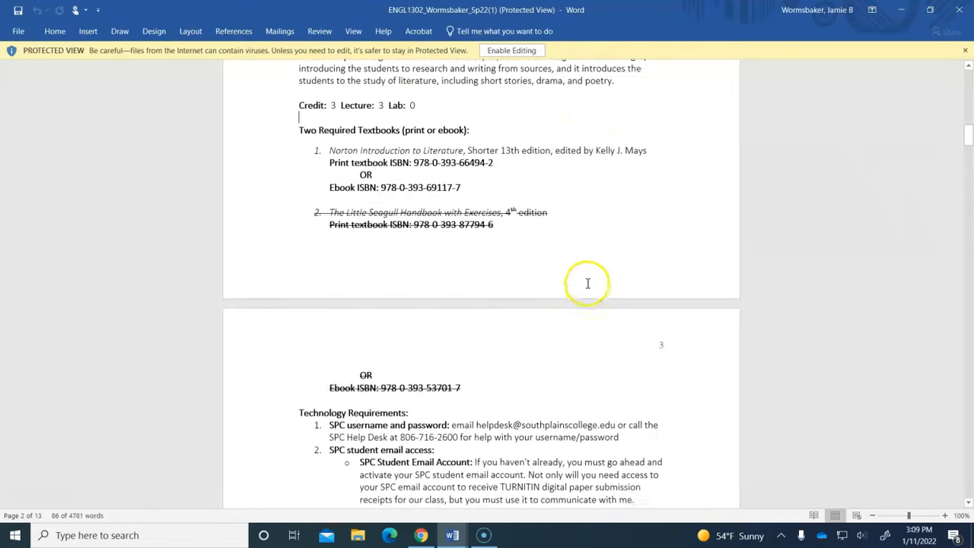
scroll("down", 3)
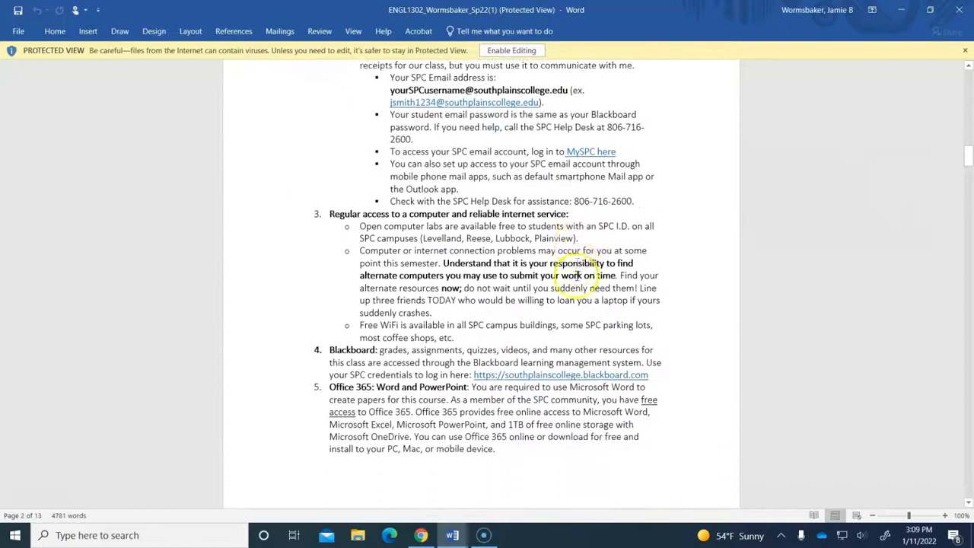
scroll("down", 3)
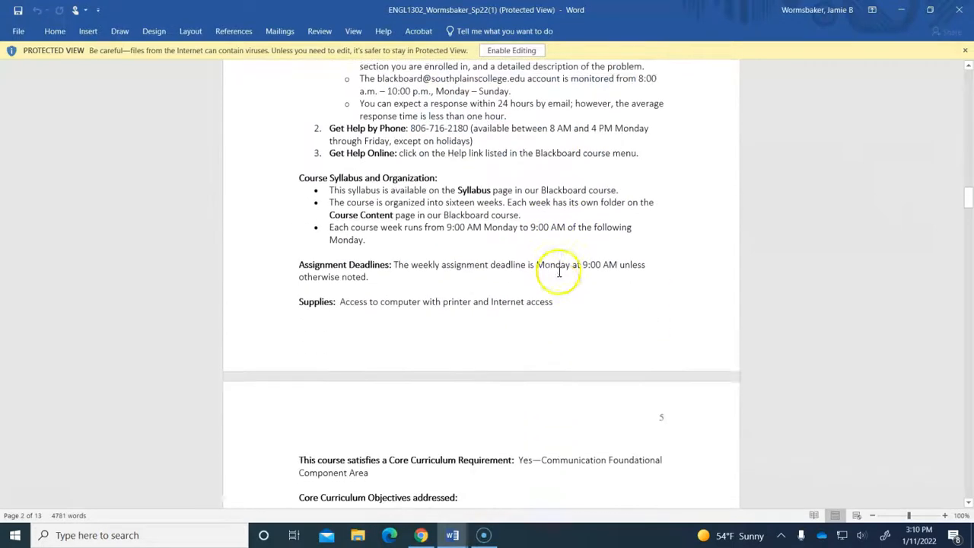
scroll("down", 3)
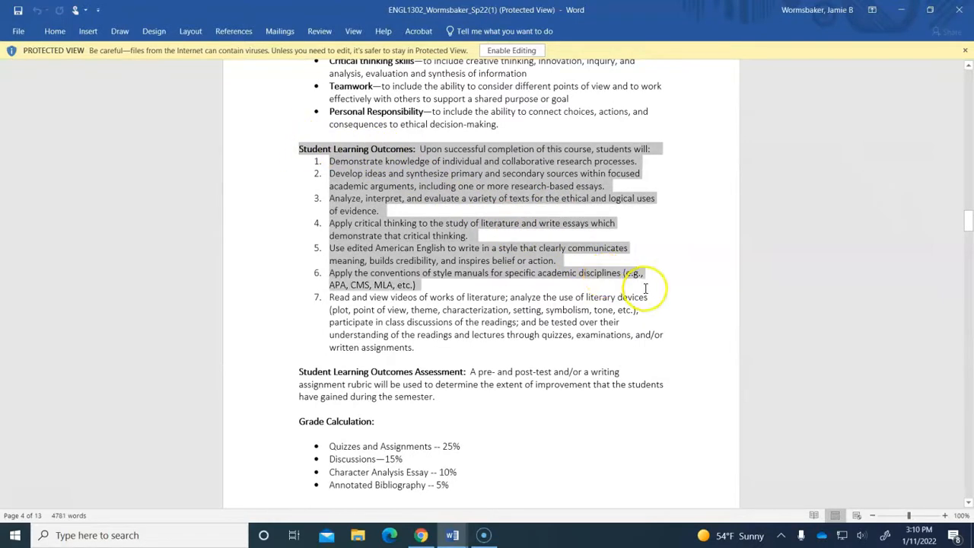
mouse_move(466, 339)
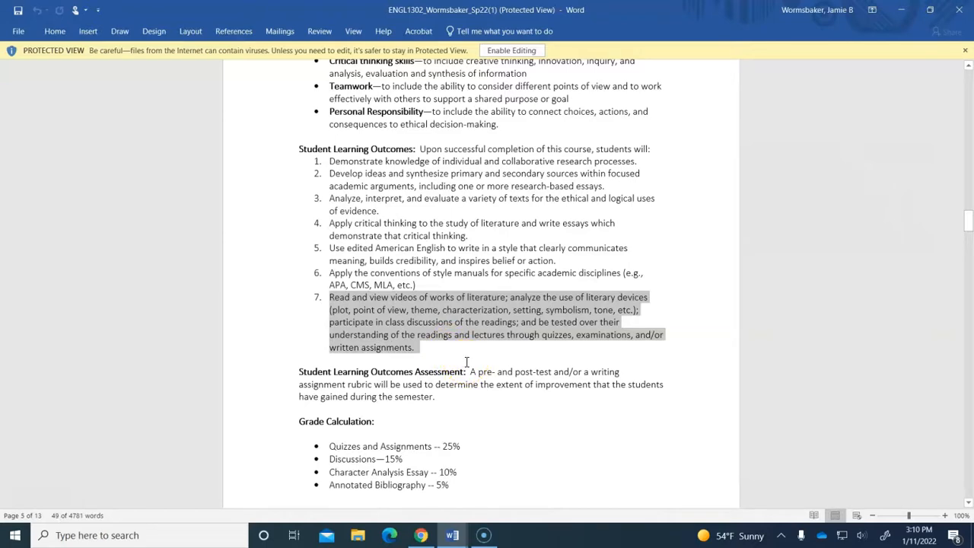
Move past the Student Learning Outcomes to the Grade Calculation assignment weights.
left_click(473, 343)
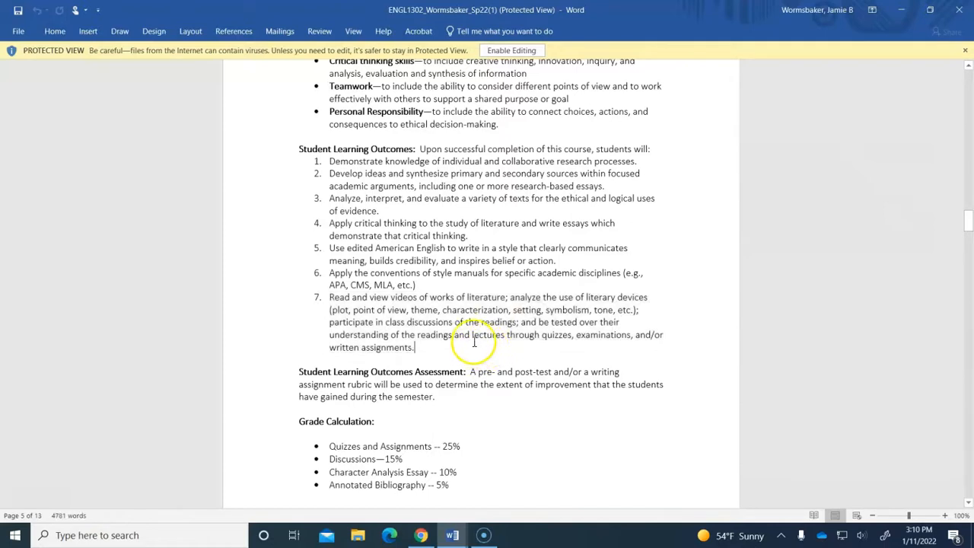
mouse_move(571, 322)
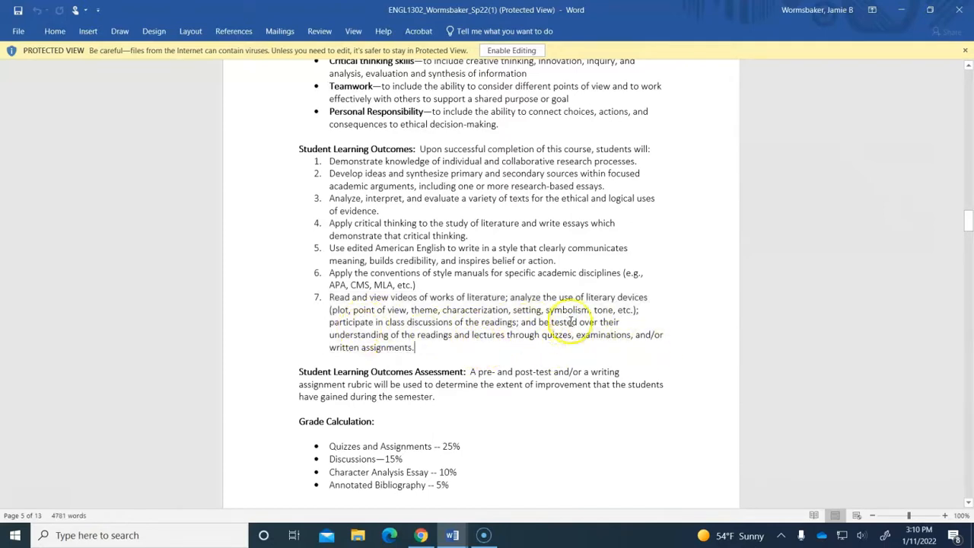
scroll("down", 3)
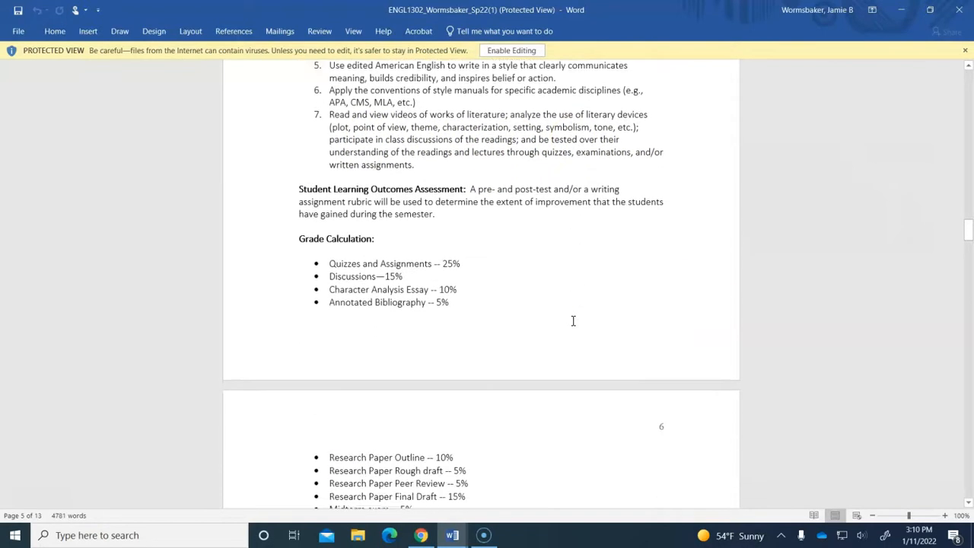
scroll("down", 3)
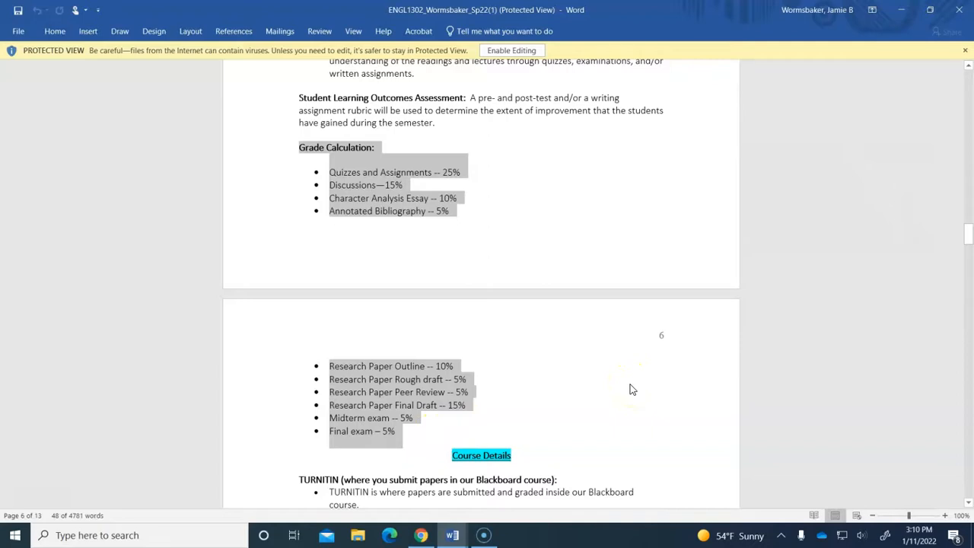
mouse_move(466, 275)
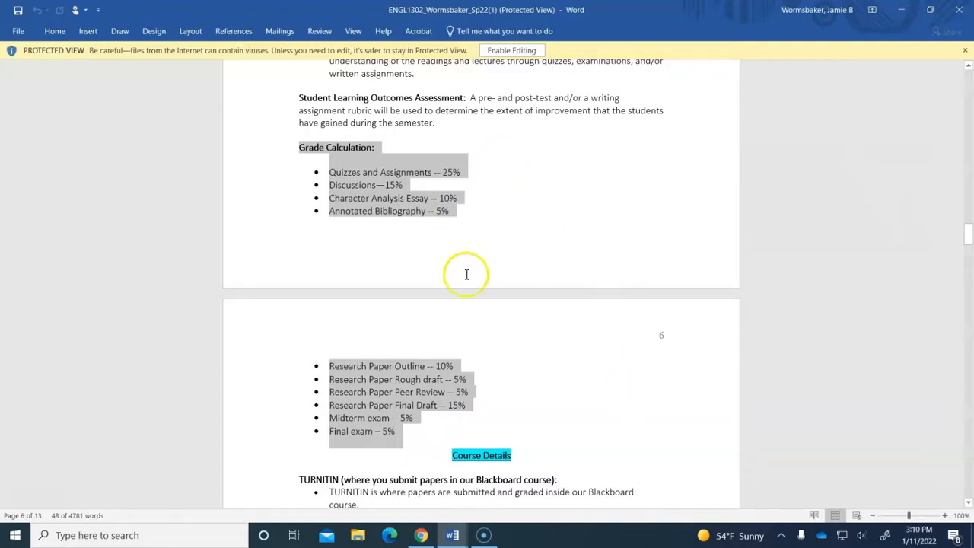
mouse_move(366, 379)
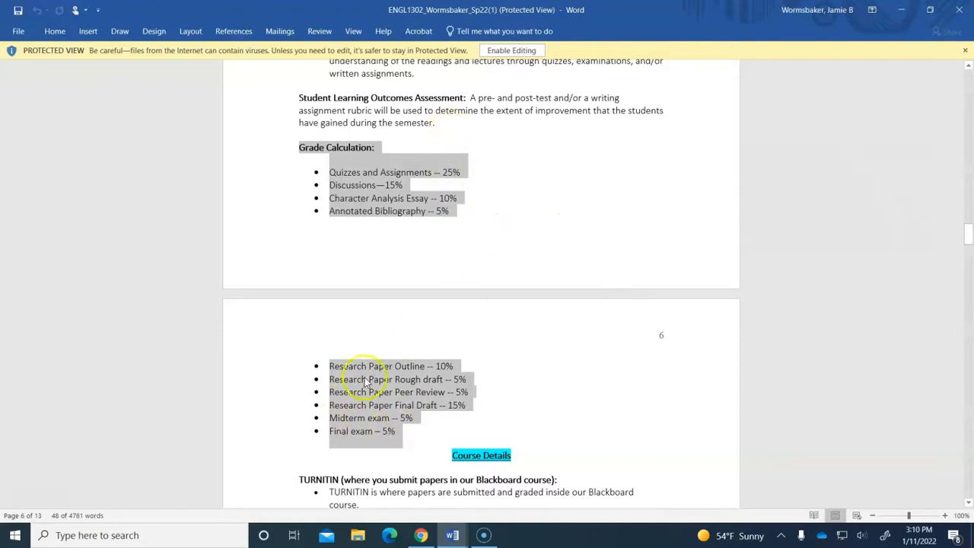
mouse_move(439, 445)
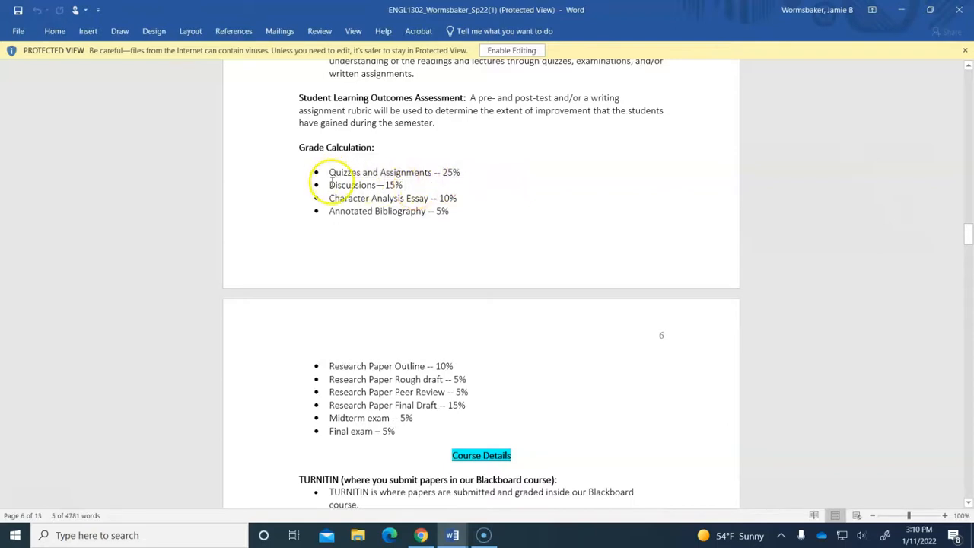
double_click(365, 185)
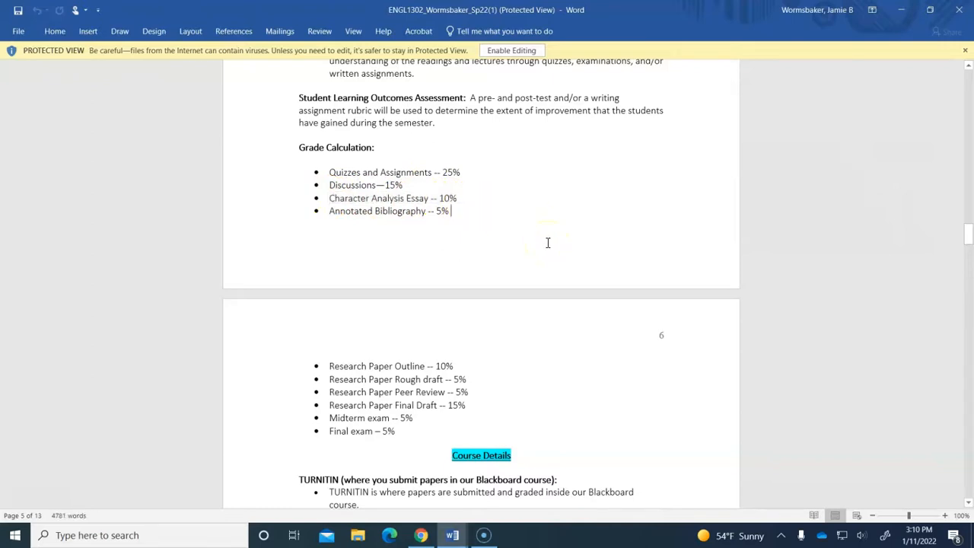
scroll("down", 3)
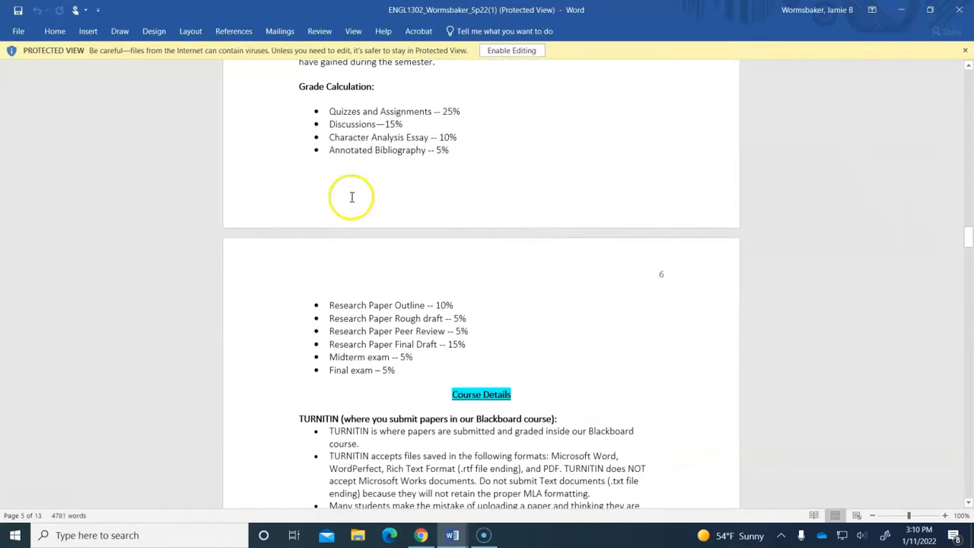
left_click_drag(329, 150, 464, 305)
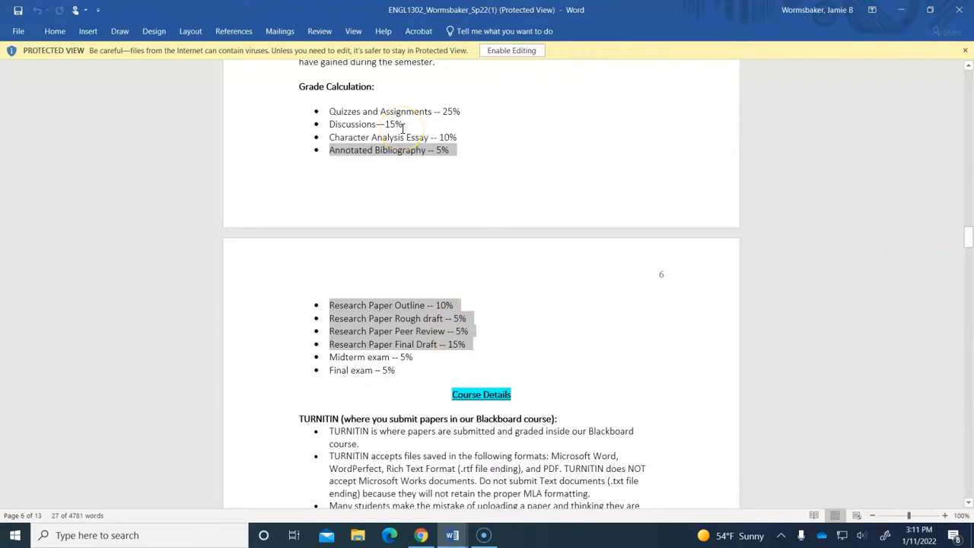
mouse_move(394, 136)
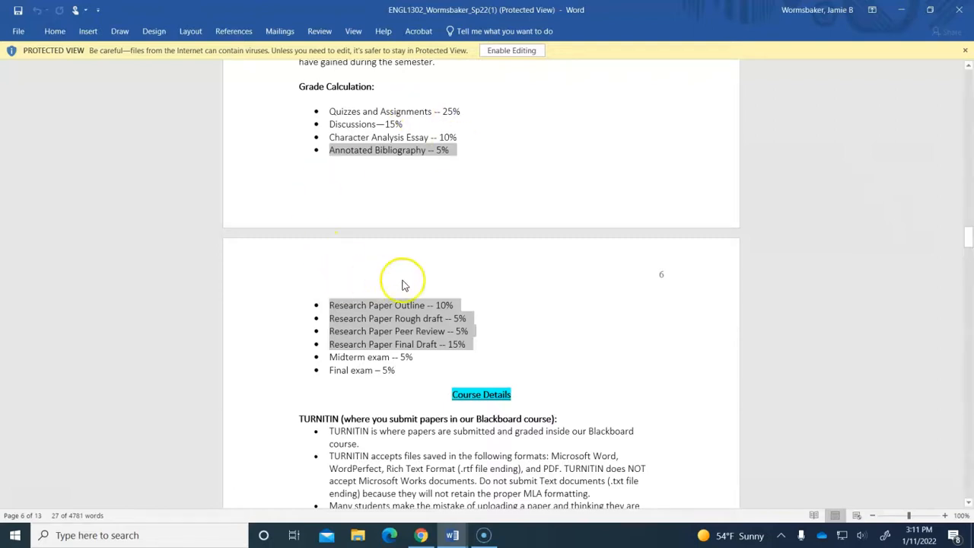
mouse_move(431, 305)
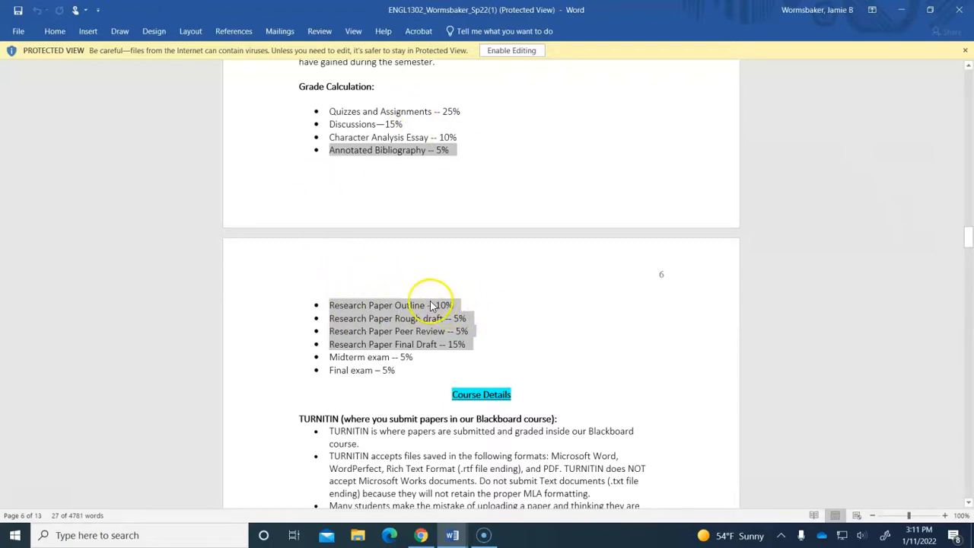
mouse_move(327, 324)
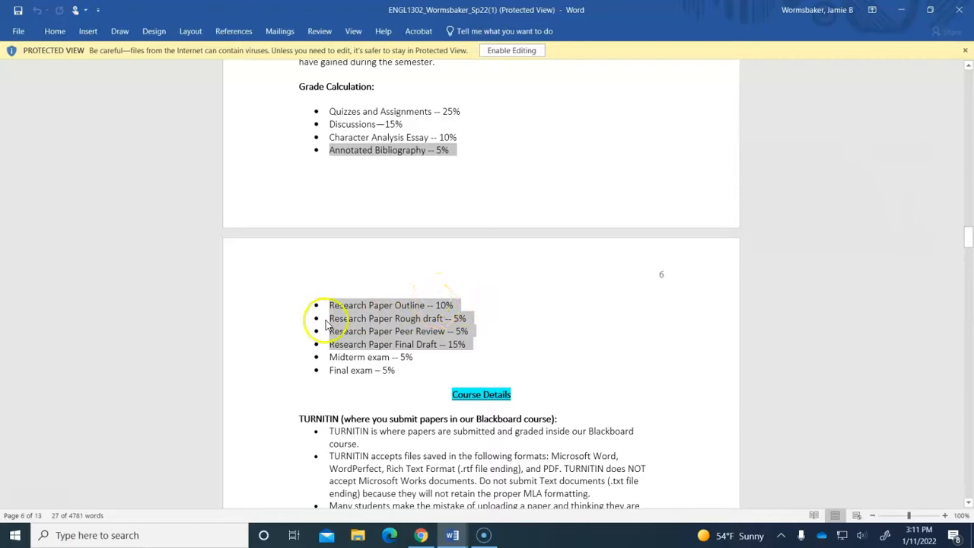
mouse_move(464, 320)
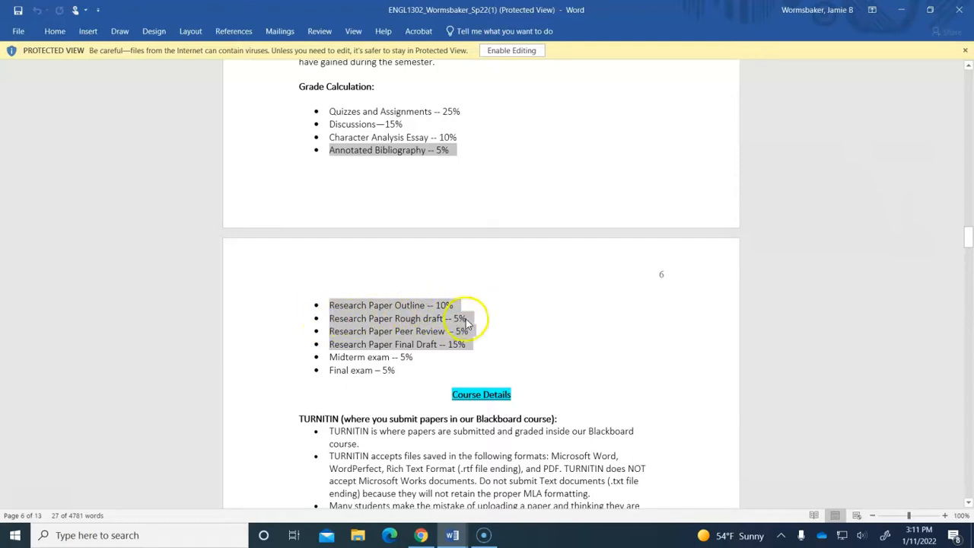
mouse_move(386, 317)
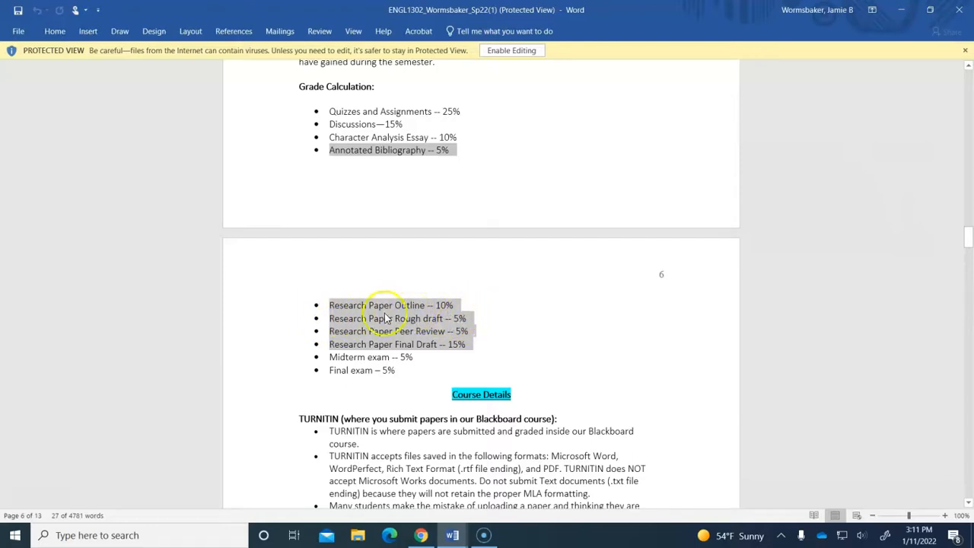
mouse_move(472, 331)
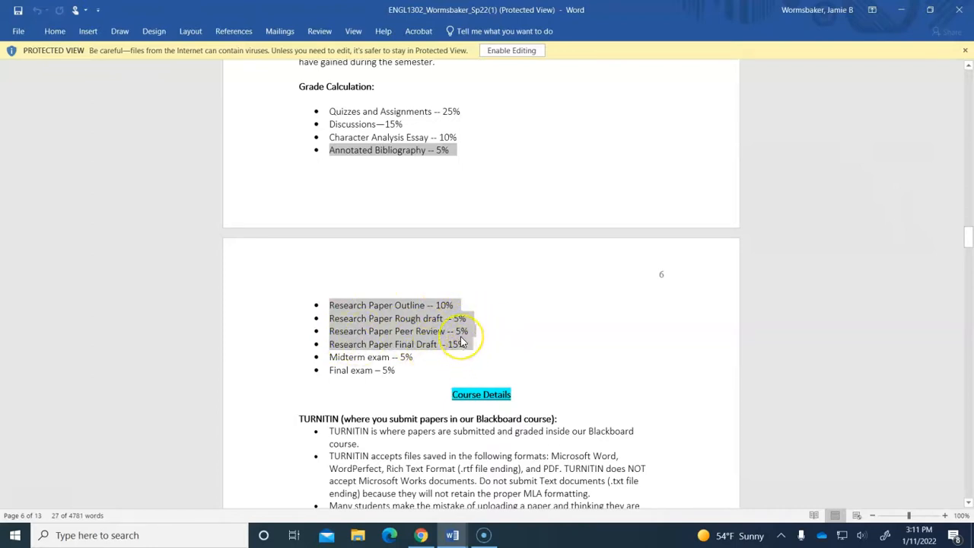
mouse_move(434, 322)
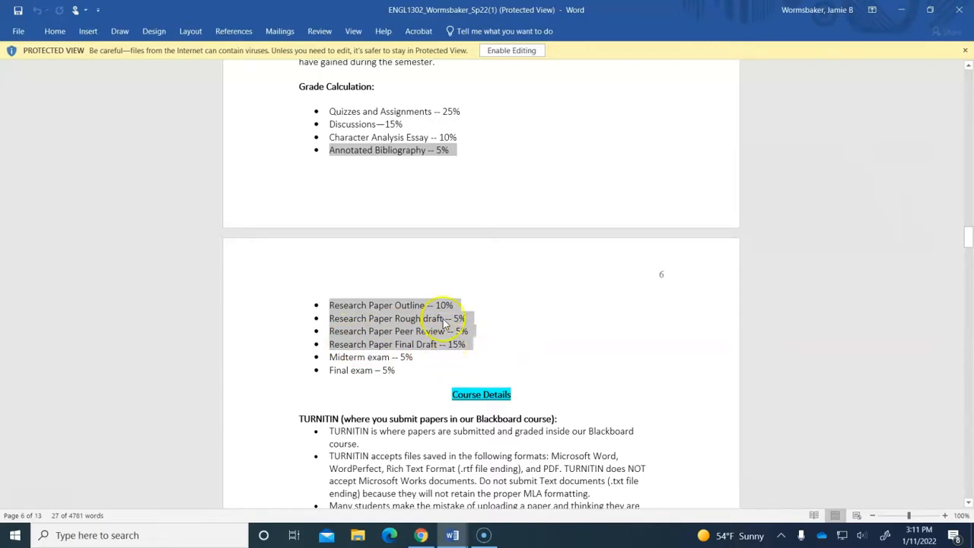
mouse_move(441, 347)
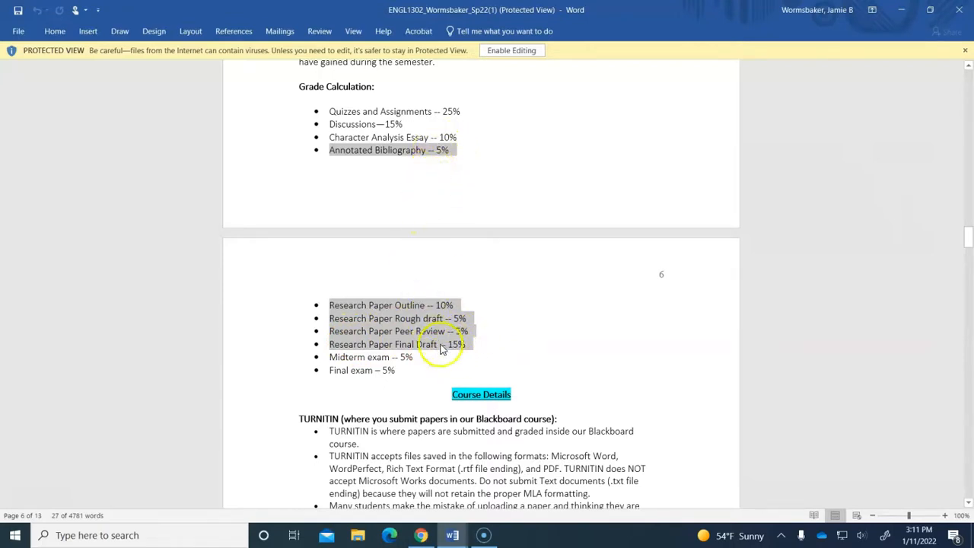
mouse_move(452, 331)
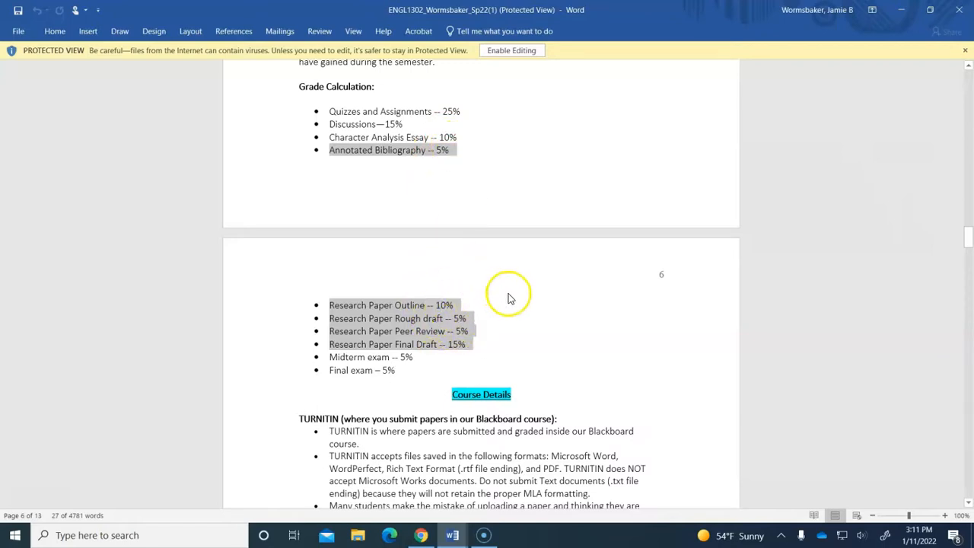
mouse_move(503, 291)
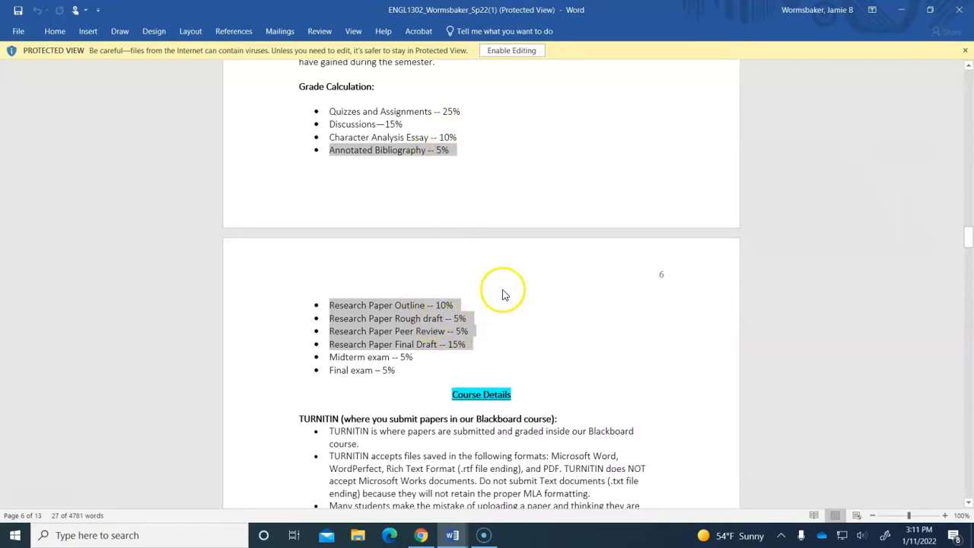
mouse_move(507, 208)
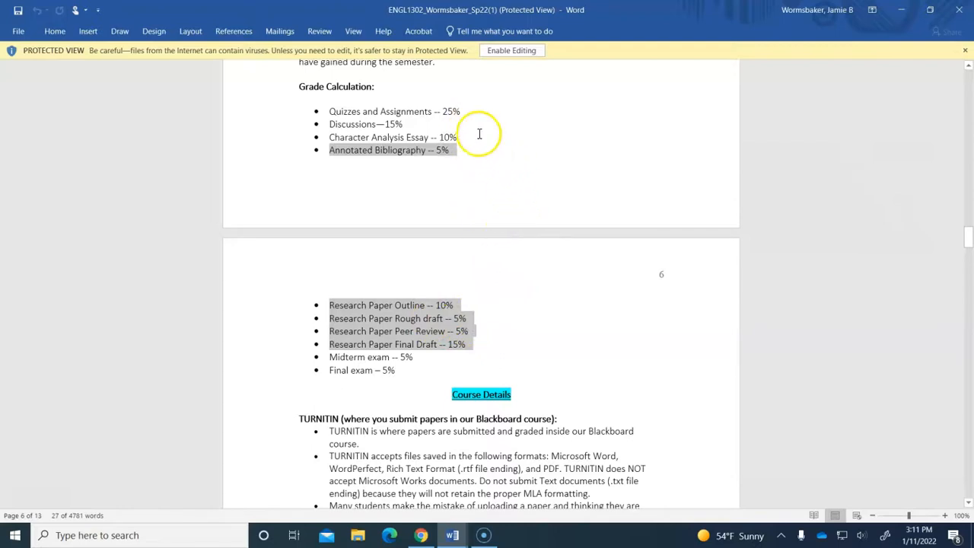
mouse_move(461, 164)
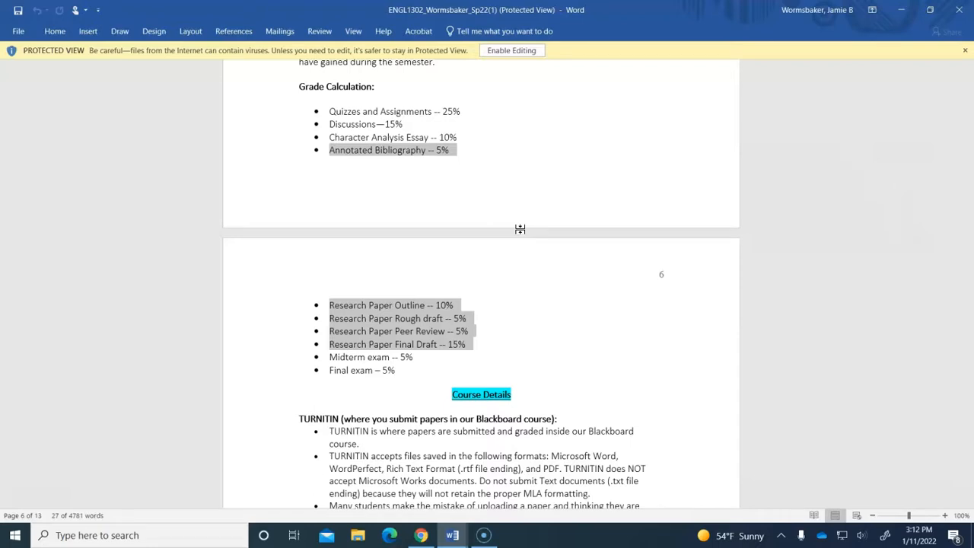
left_click(329, 353)
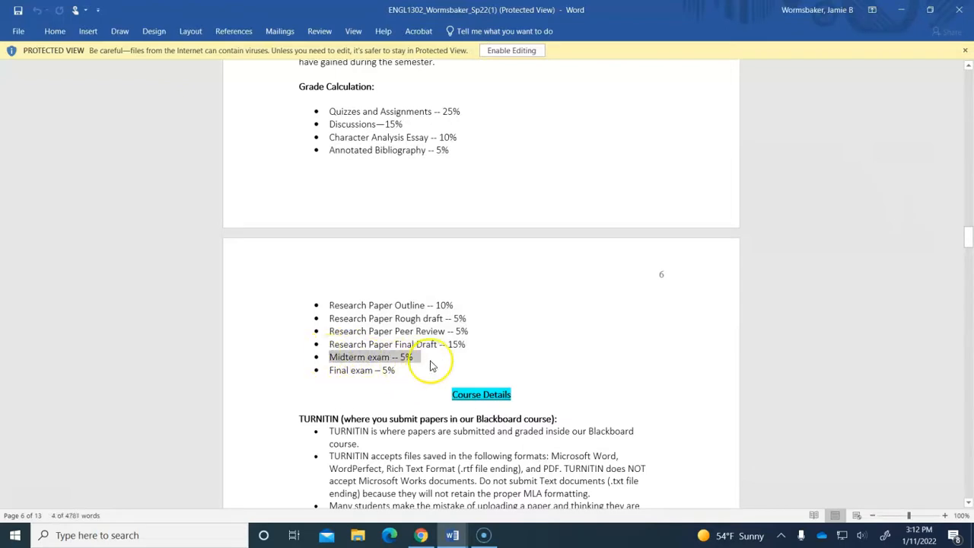
left_click(329, 370)
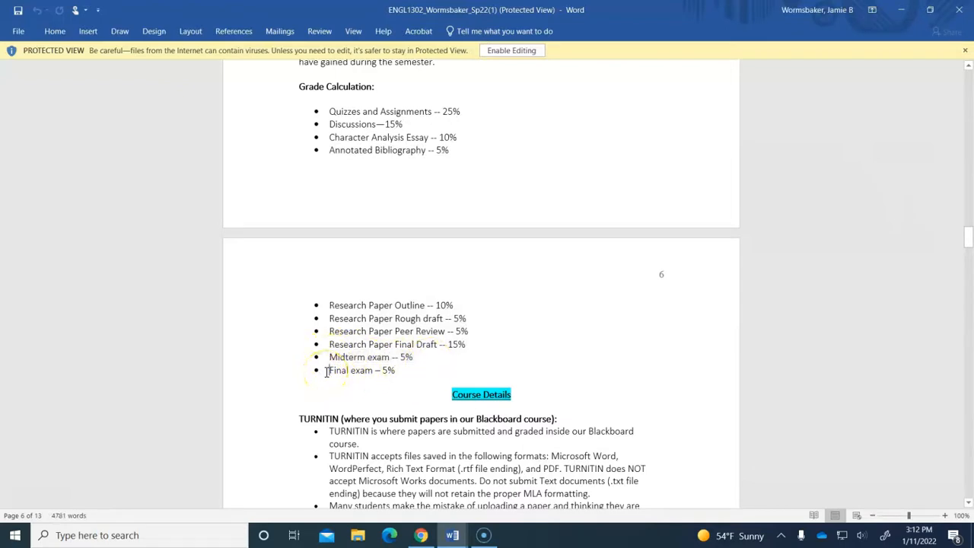
left_click_drag(328, 357, 419, 357)
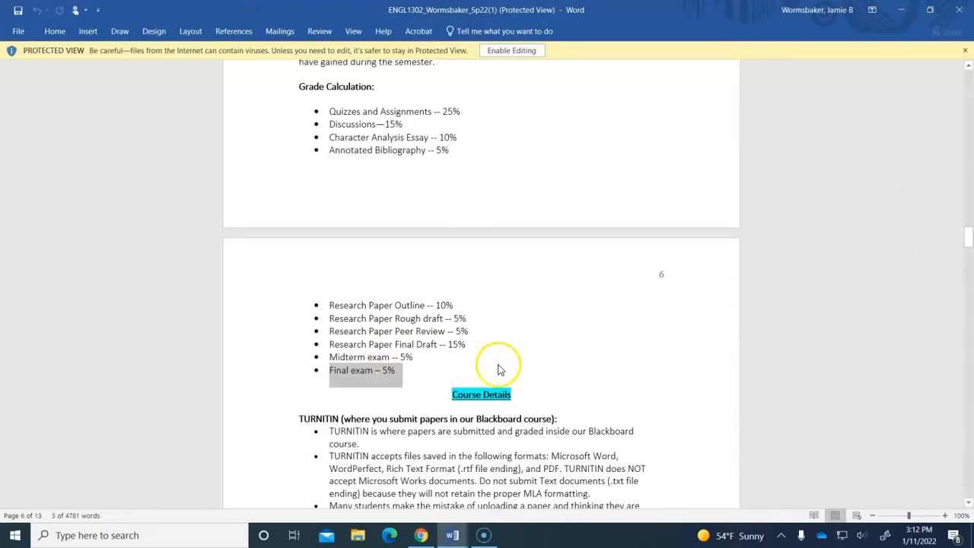
scroll("down", 3)
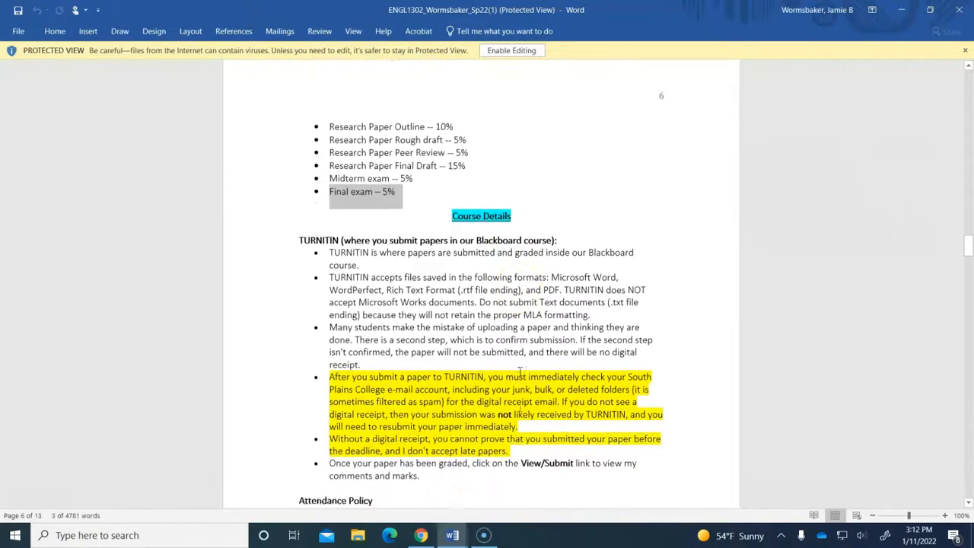
scroll("down", 3)
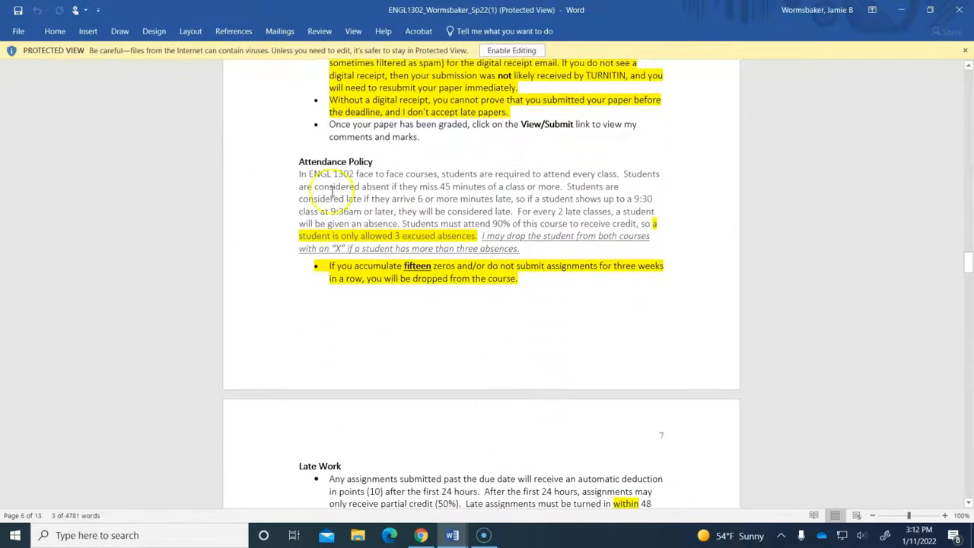
mouse_move(496, 326)
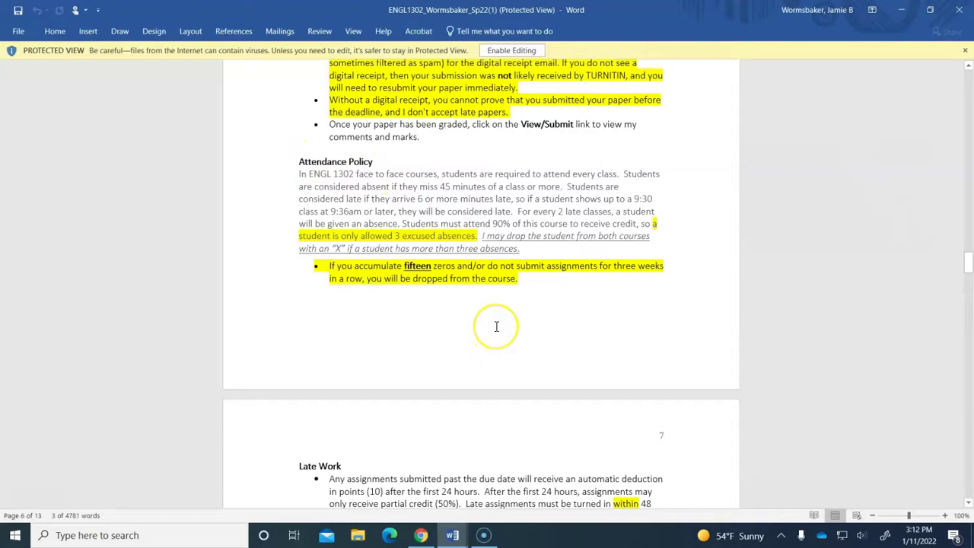
scroll("down", 3)
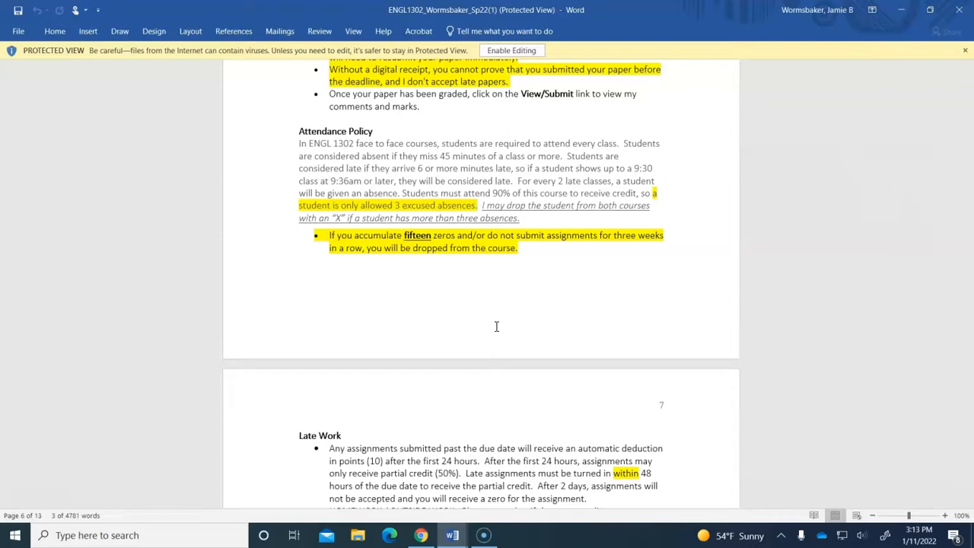
scroll("down", 3)
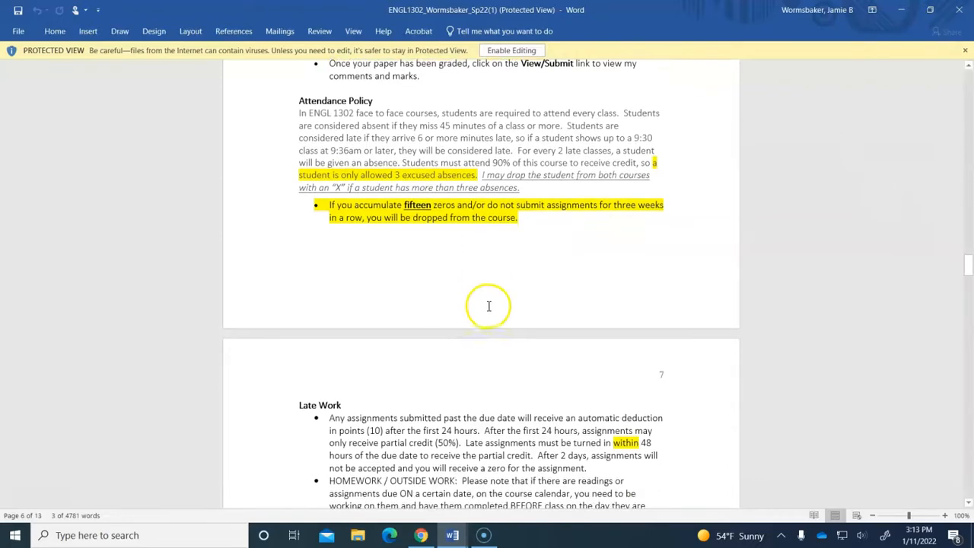
left_click(531, 225)
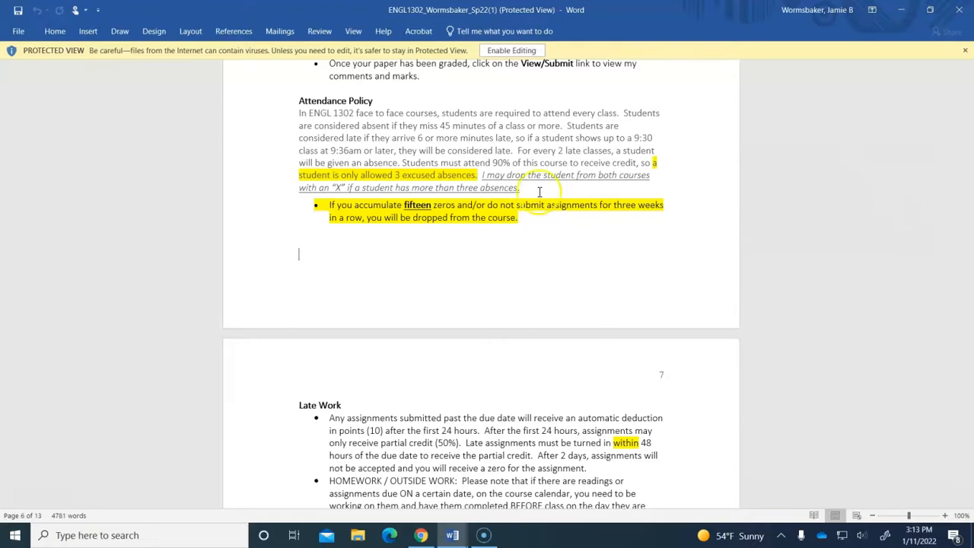
scroll("down", 3)
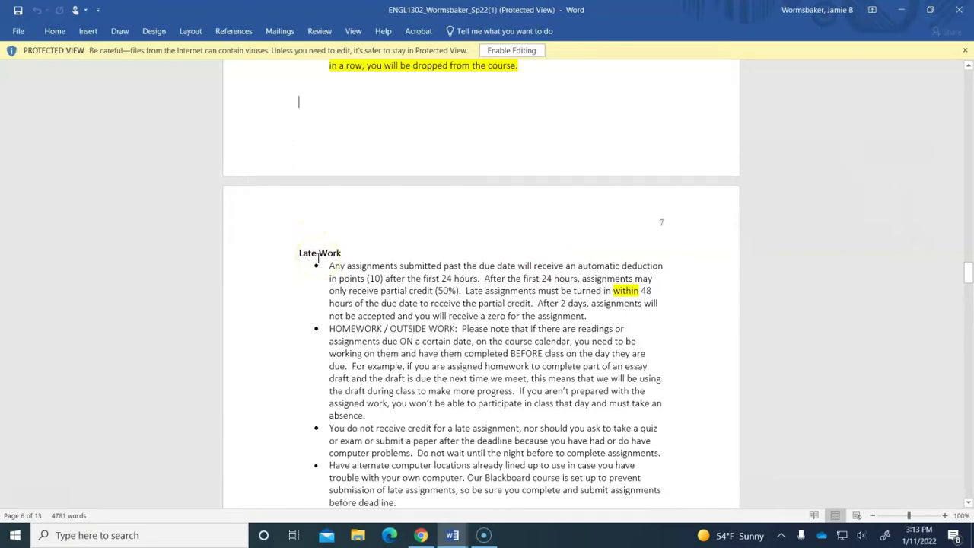
scroll("down", 3)
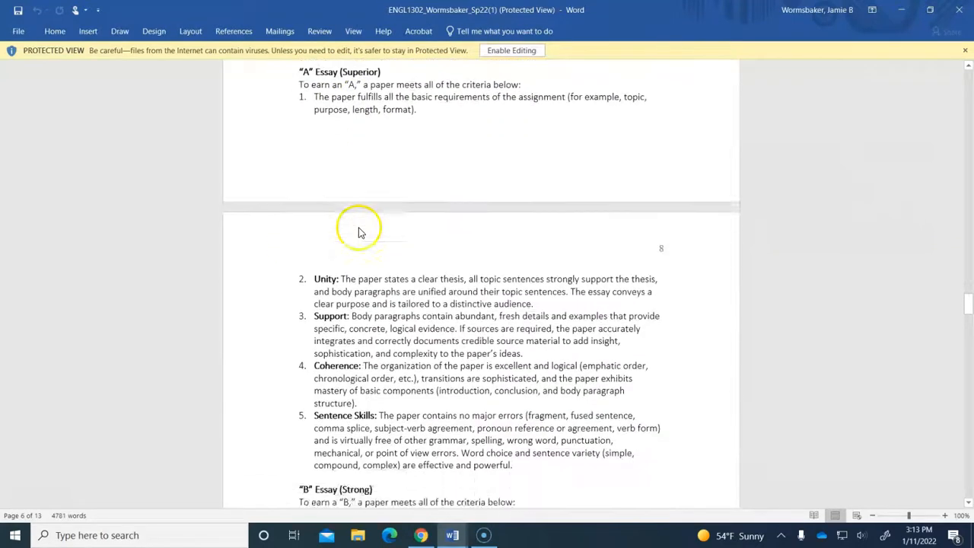
scroll("down", 3)
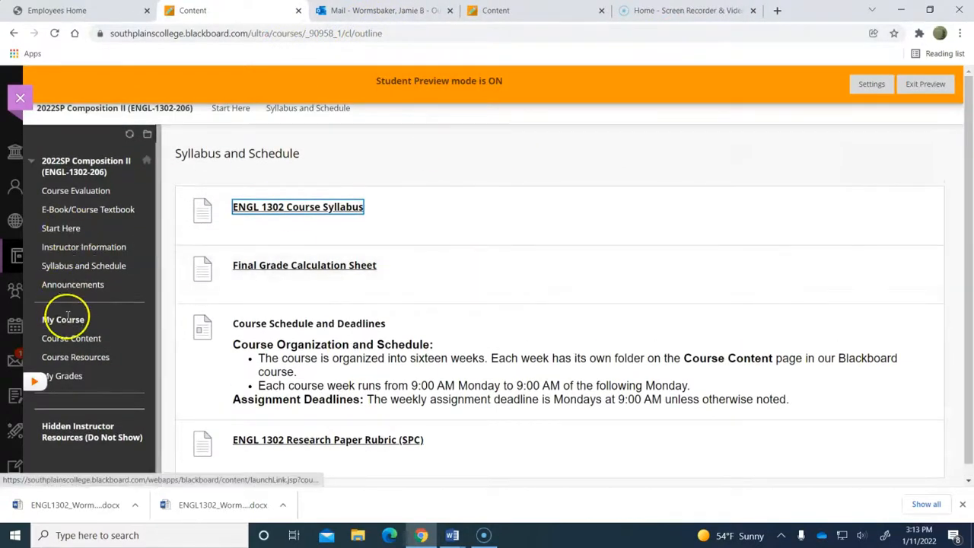
mouse_move(124, 281)
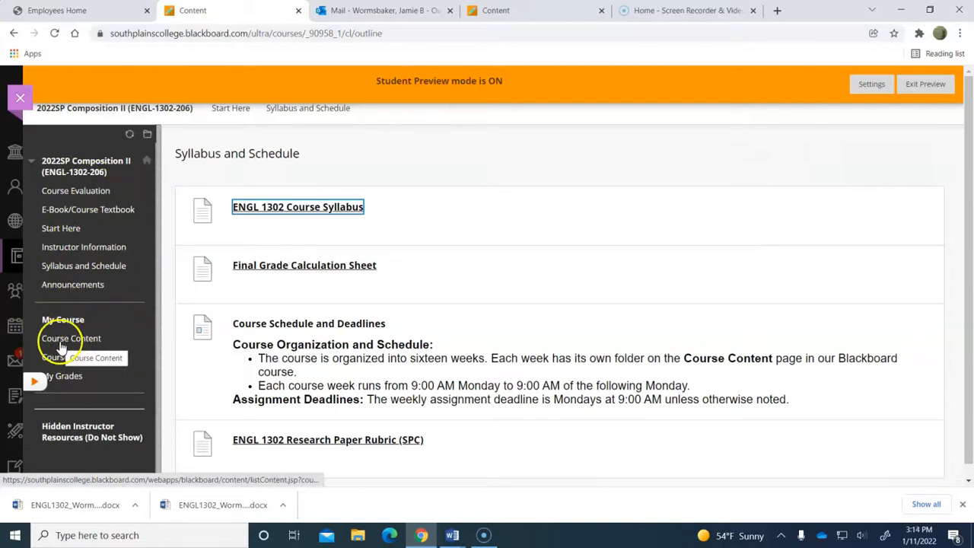
Open Course Content and browse the weekly Read/Watch/Do folders through Week Ten.
left_click(71, 338)
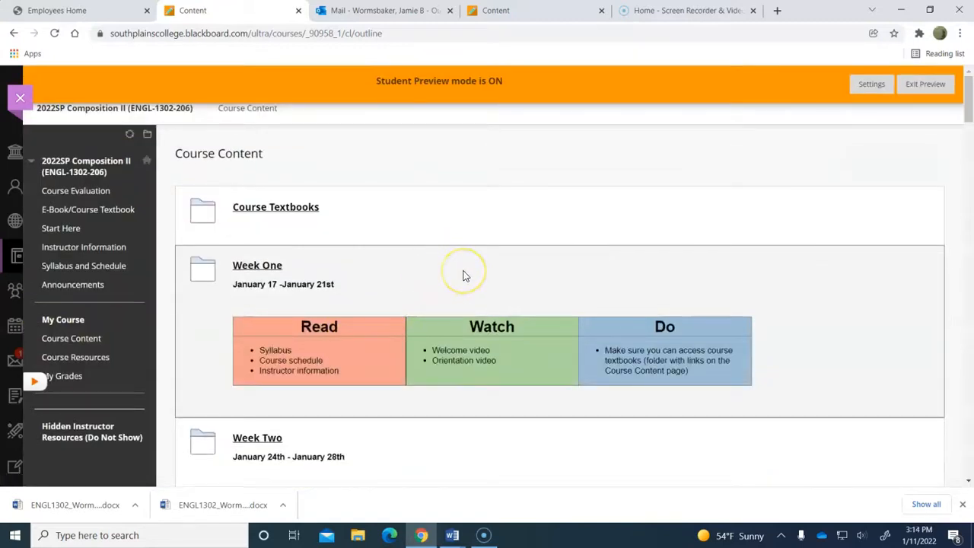
scroll("down", 3)
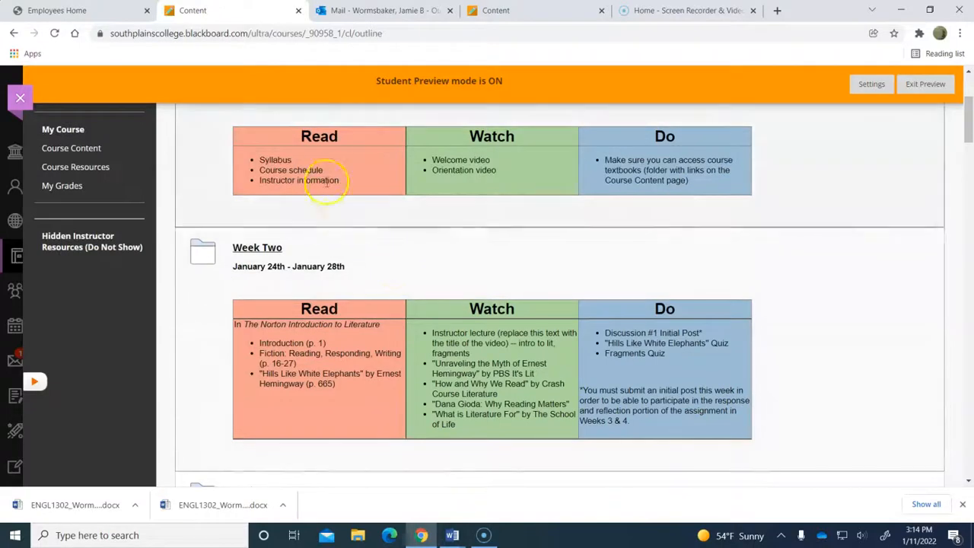
scroll("down", 3)
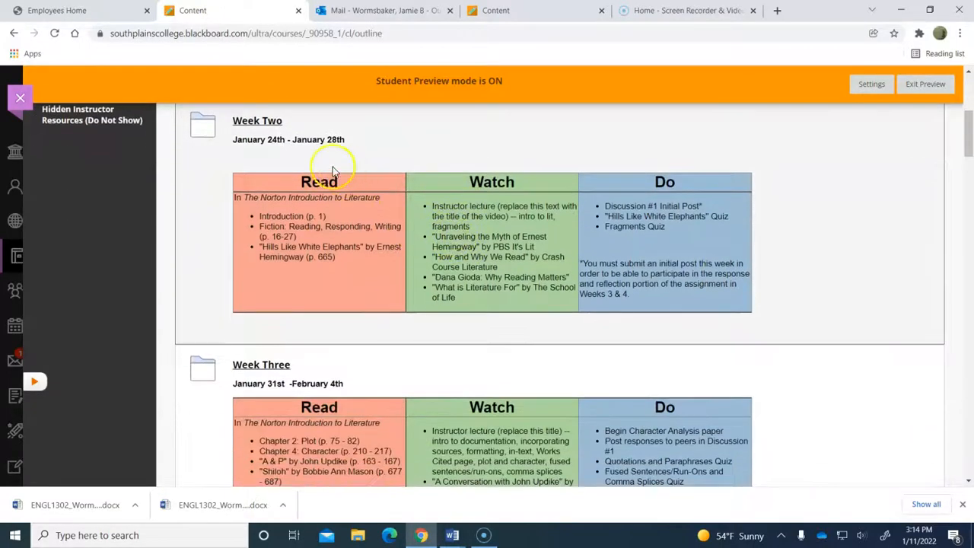
mouse_move(483, 173)
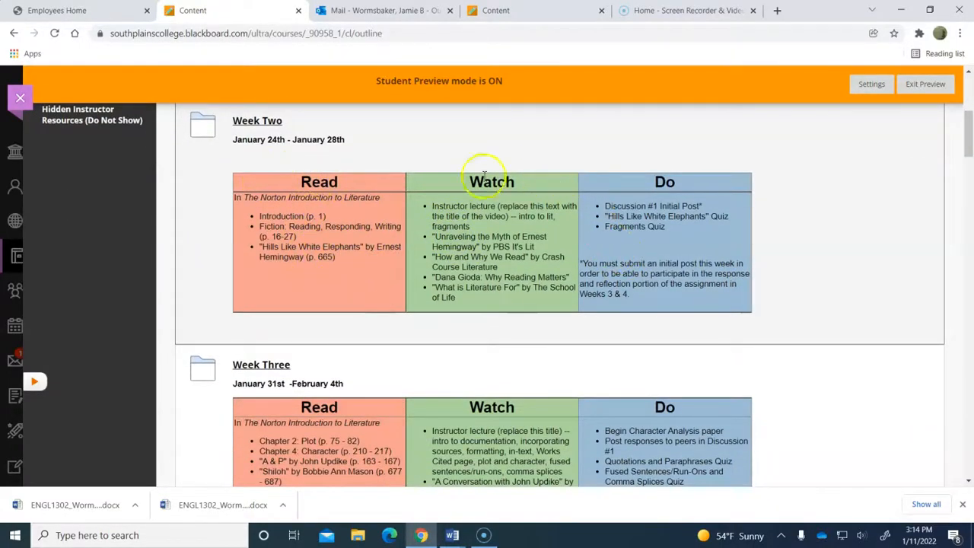
scroll("down", 3)
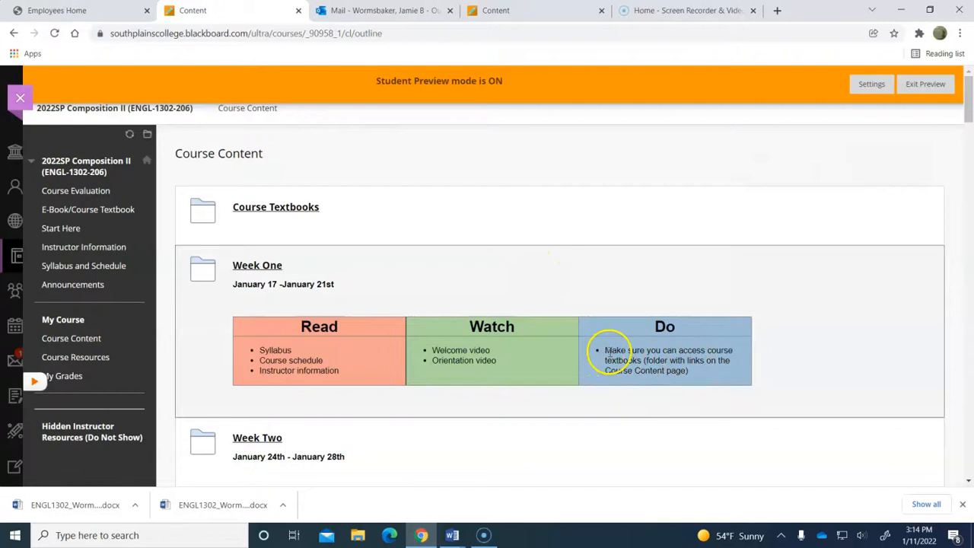
scroll("down", 3)
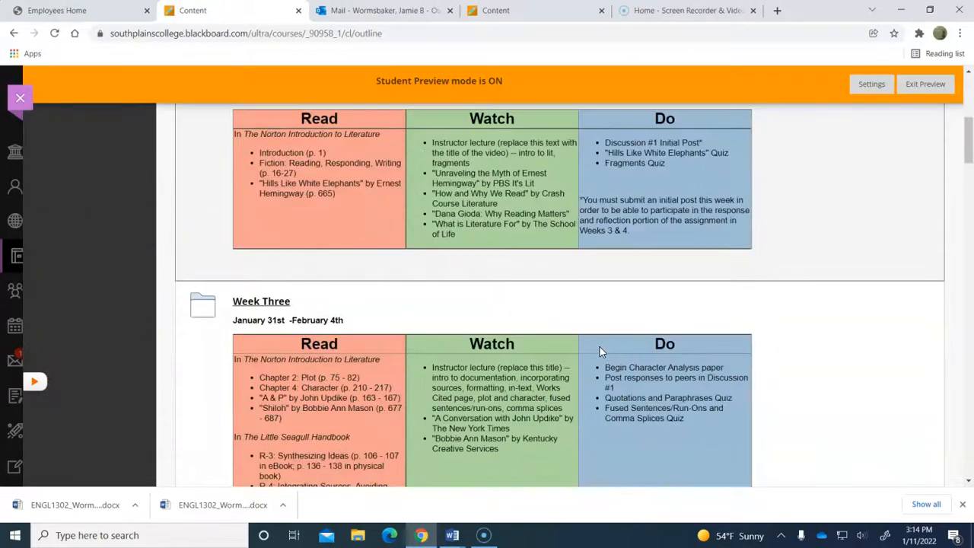
scroll("down", 3)
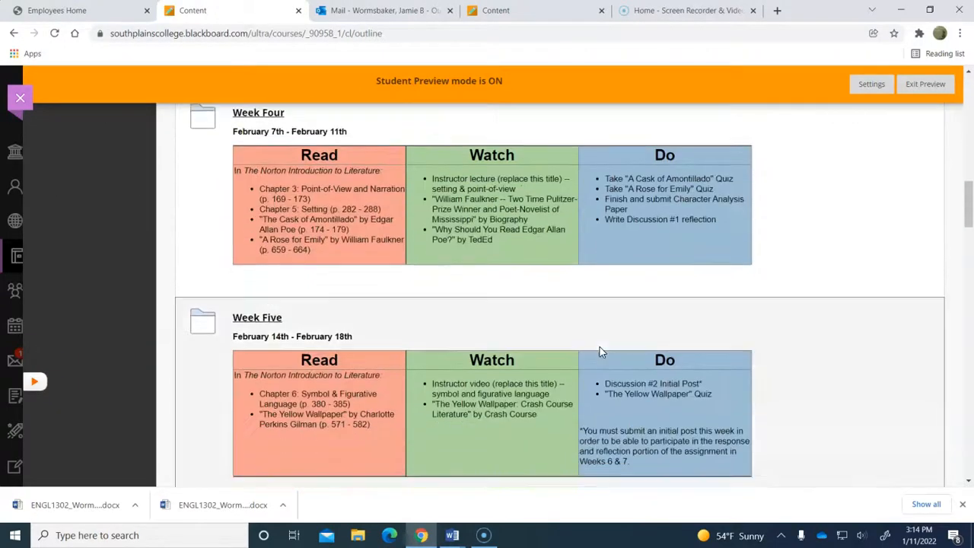
scroll("down", 3)
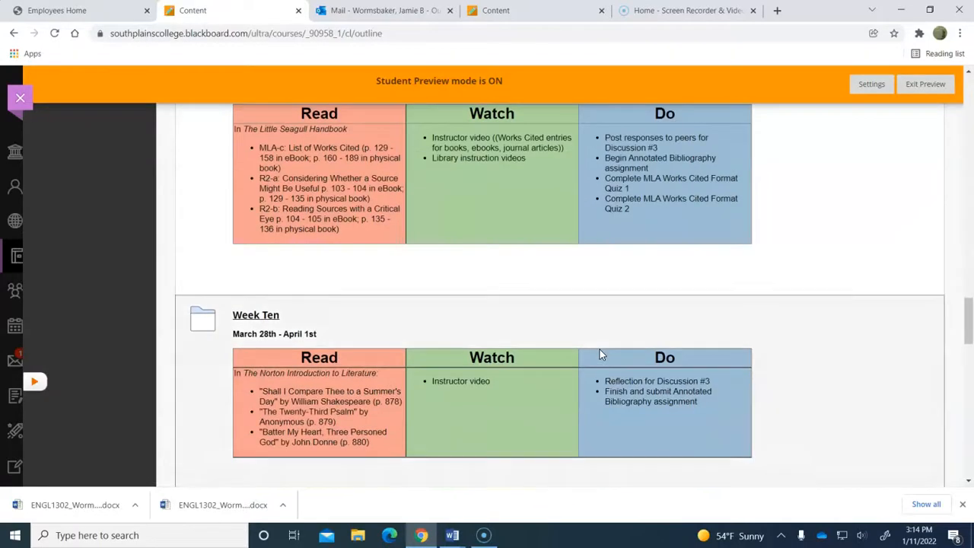
scroll("up", 3)
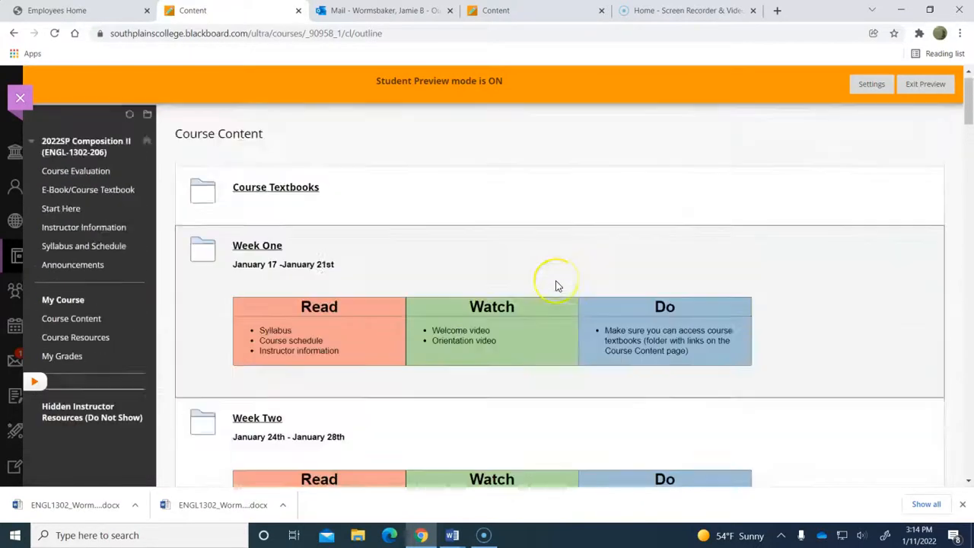
scroll("down", 3)
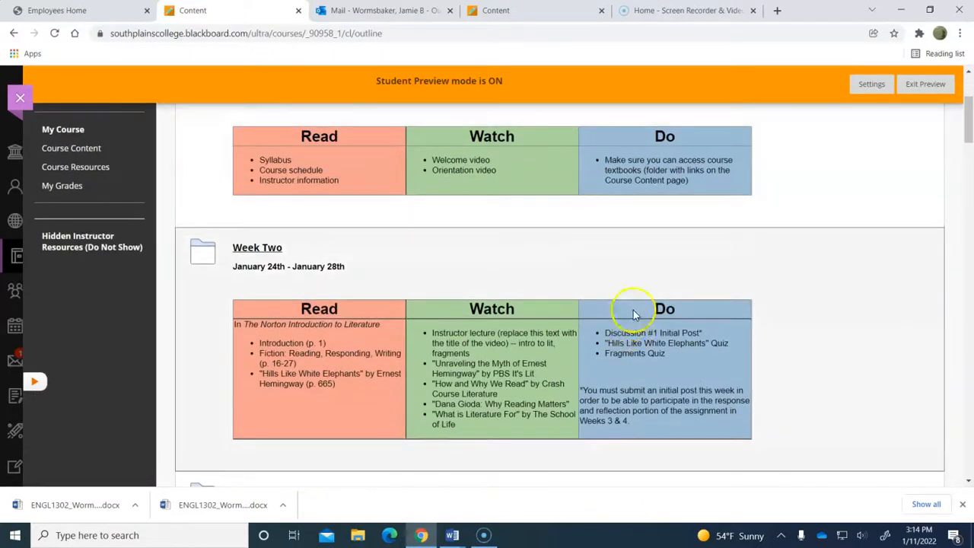
mouse_move(532, 367)
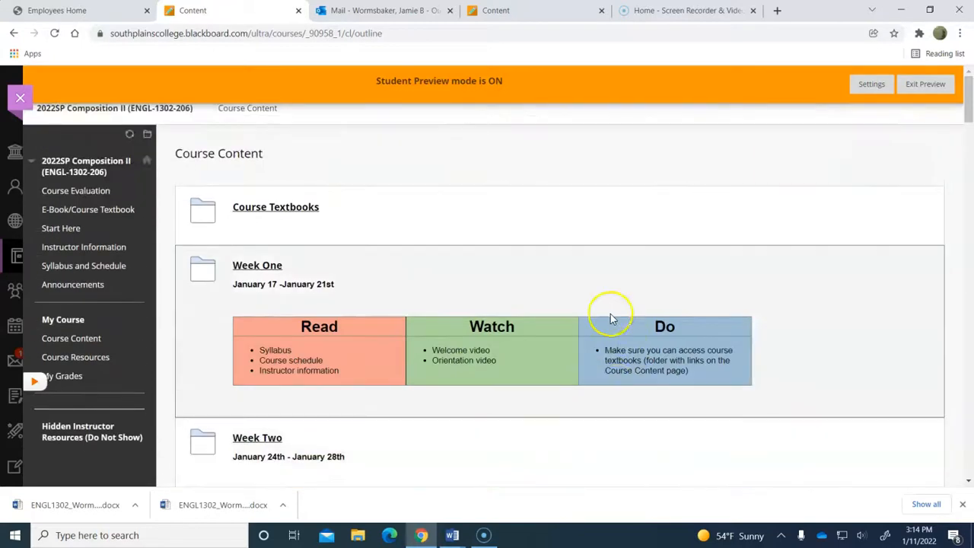
mouse_move(569, 329)
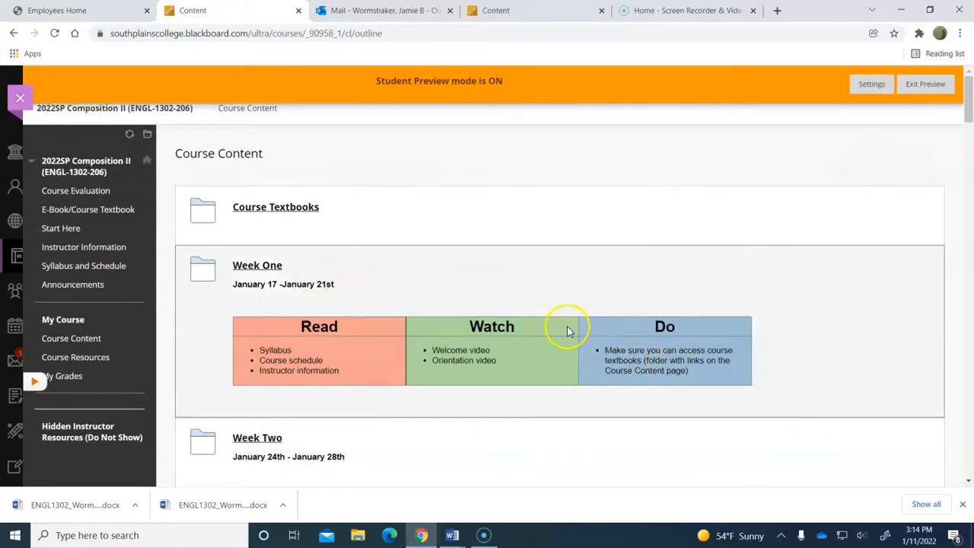
mouse_move(449, 322)
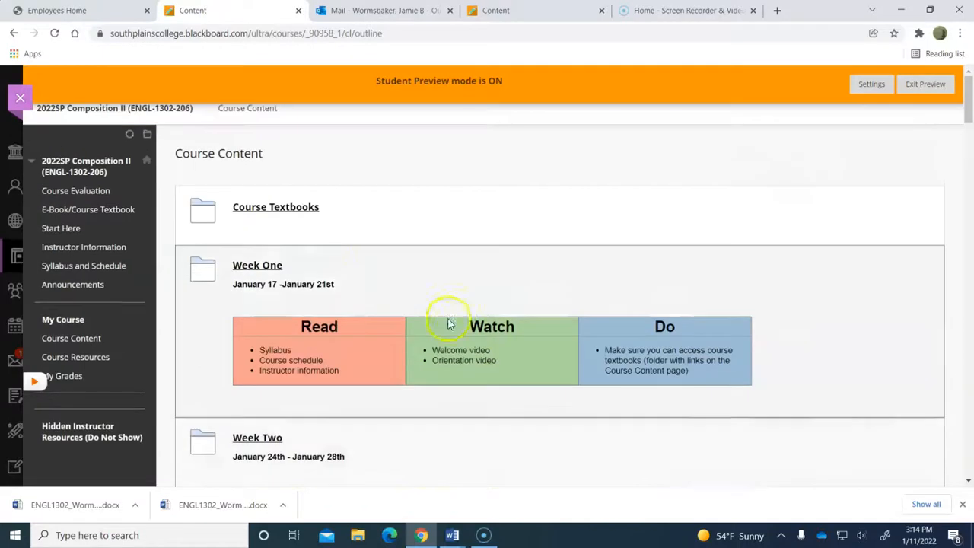
mouse_move(86, 375)
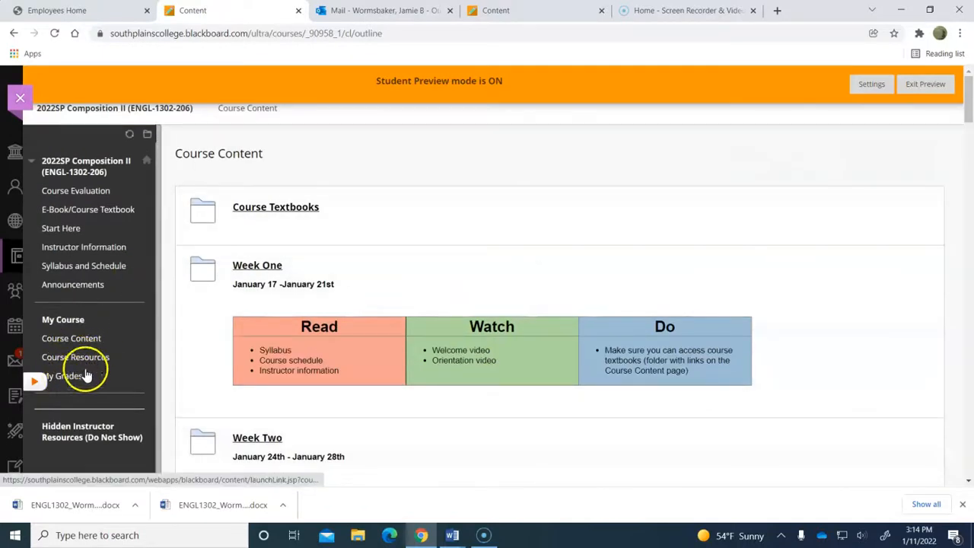
Open Course Resources and view the tutoring center information and research paper rubric.
left_click(74, 357)
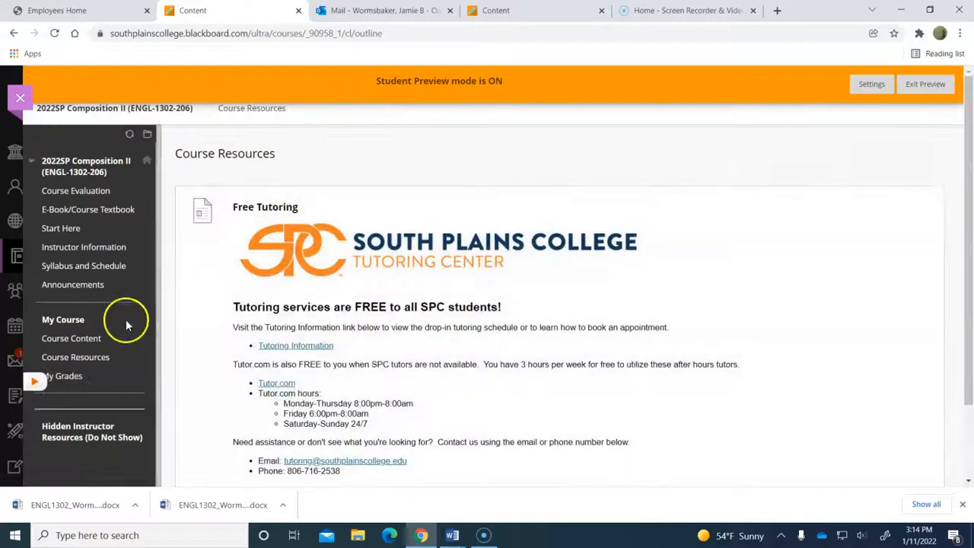
scroll("down", 3)
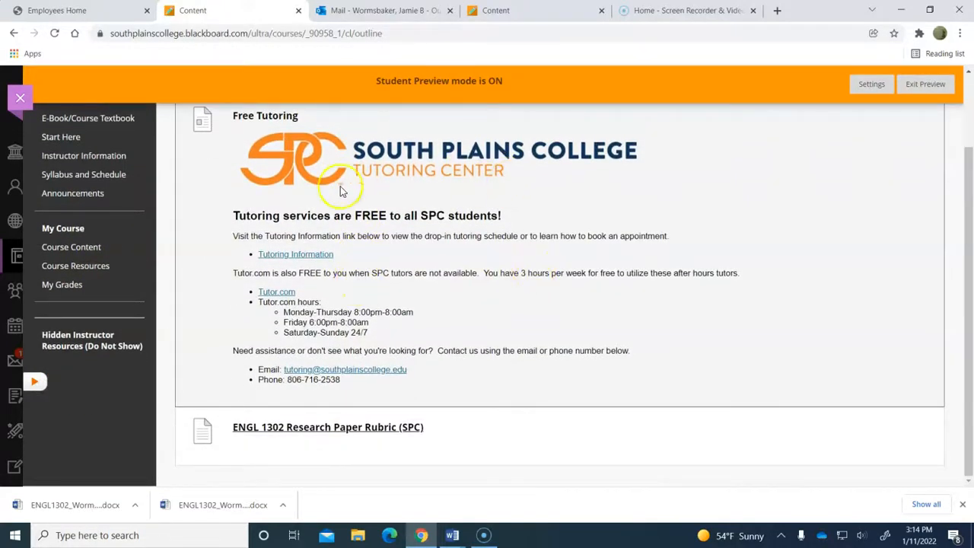
mouse_move(295, 258)
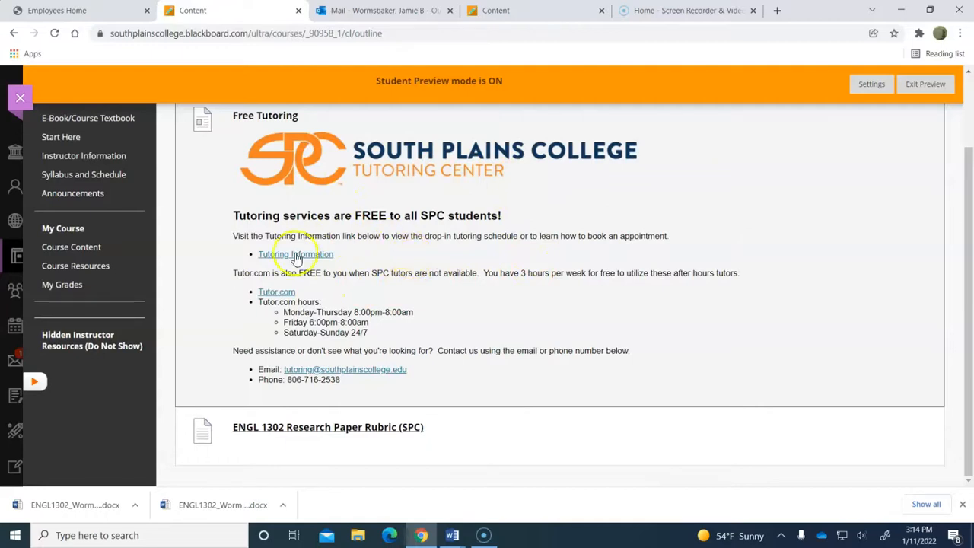
mouse_move(423, 265)
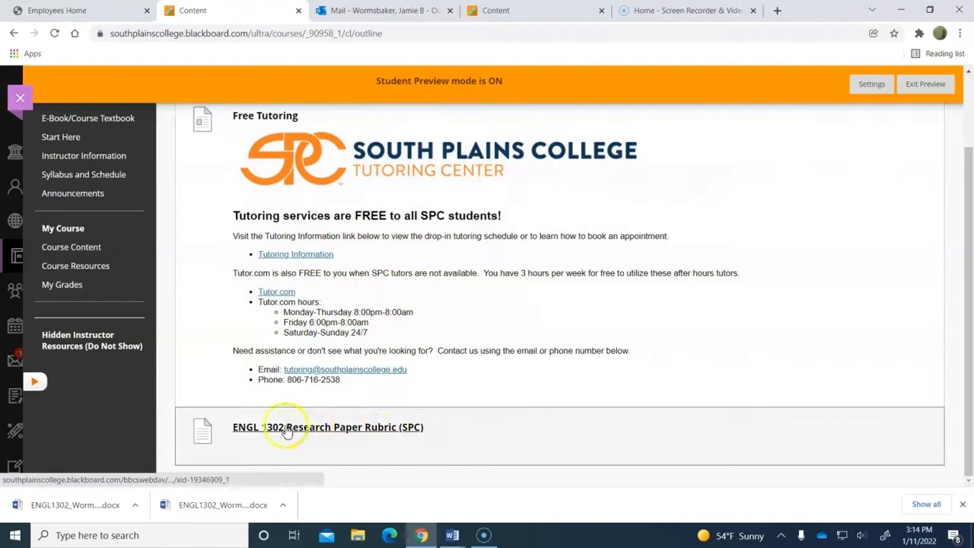
mouse_move(345, 429)
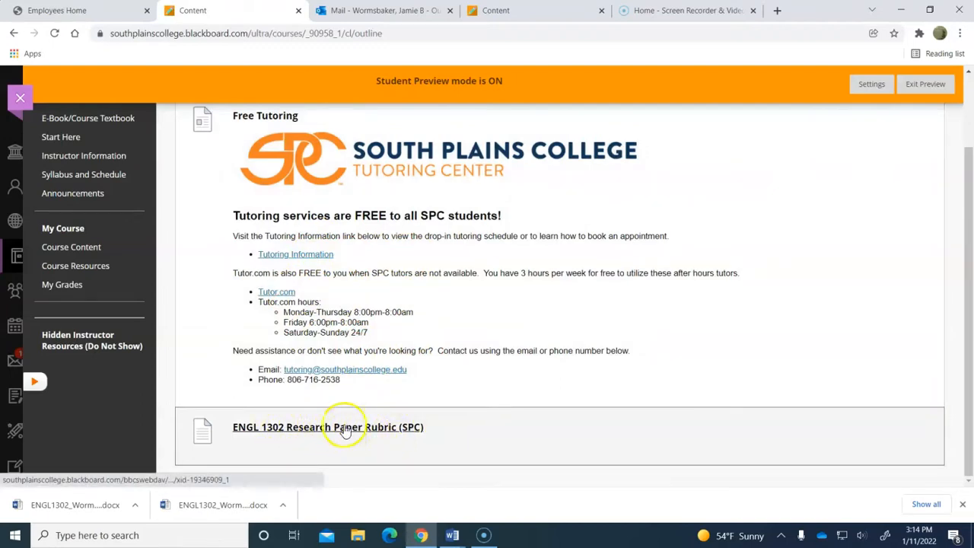
mouse_move(365, 421)
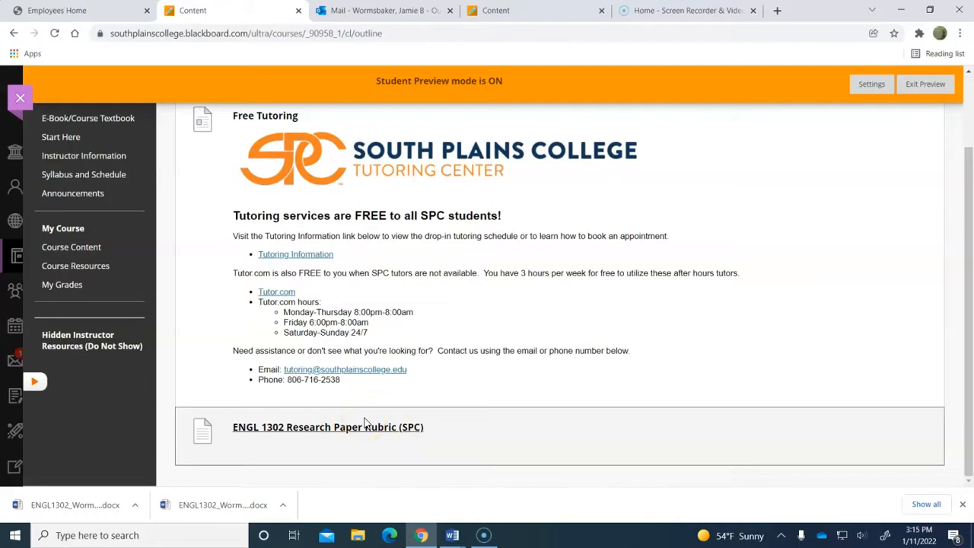
mouse_move(354, 445)
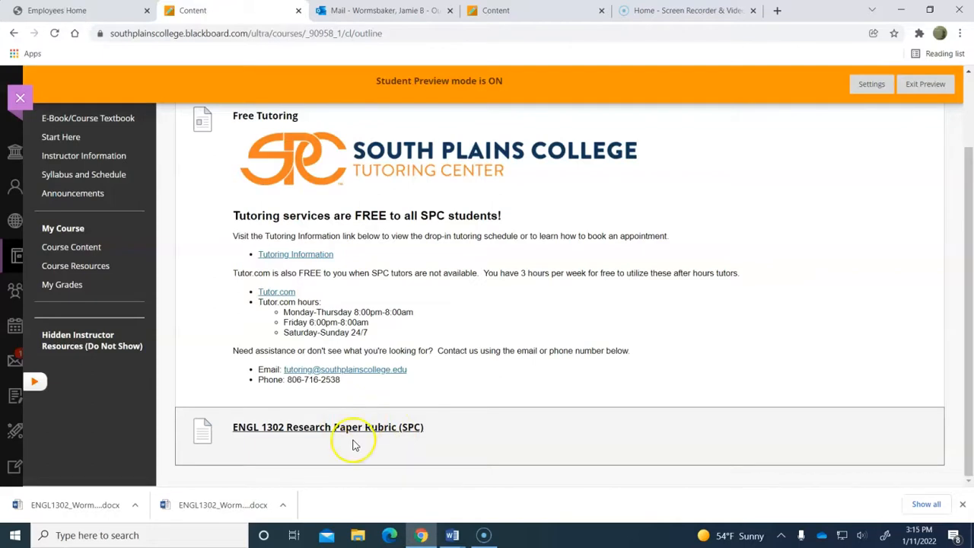
mouse_move(109, 265)
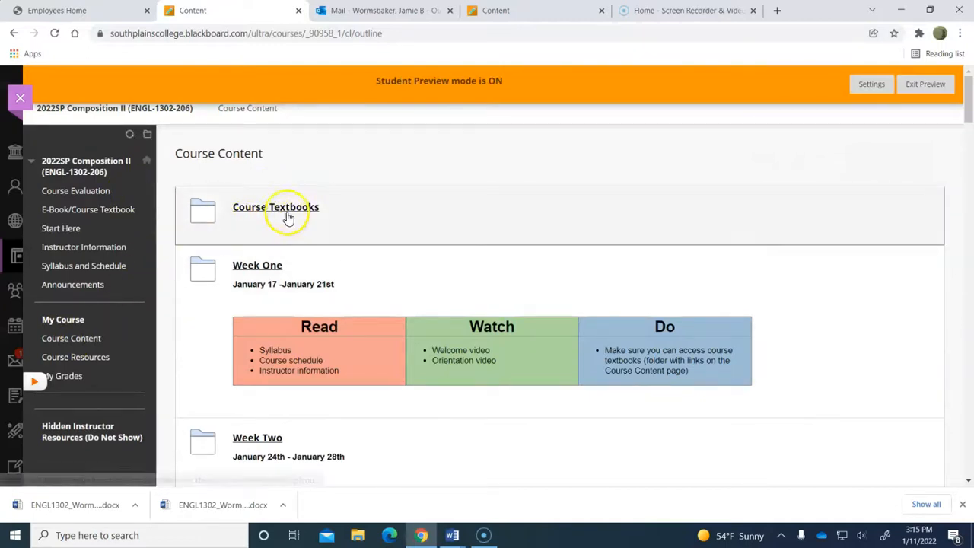
Open the Course Textbooks folder showing The Norton Introduction to Literature link.
left_click(275, 207)
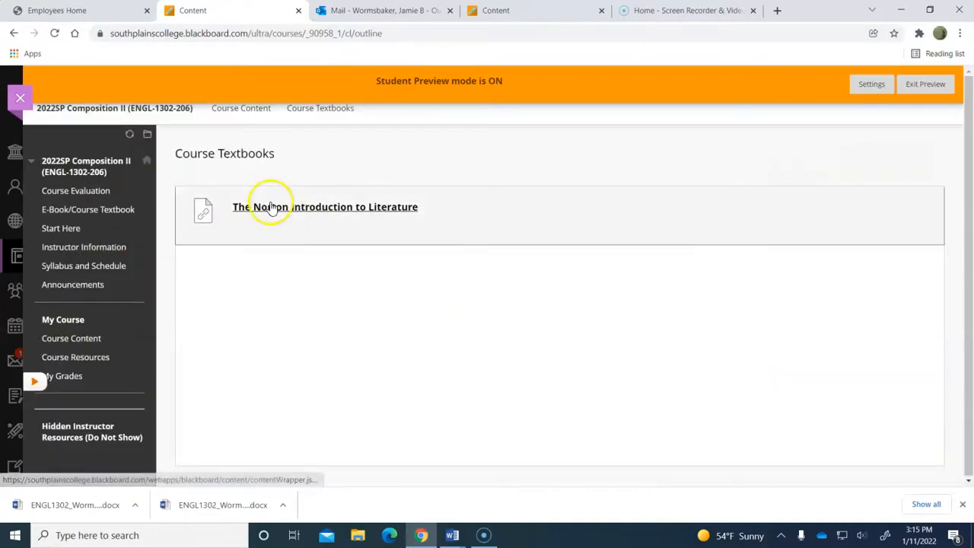
mouse_move(255, 214)
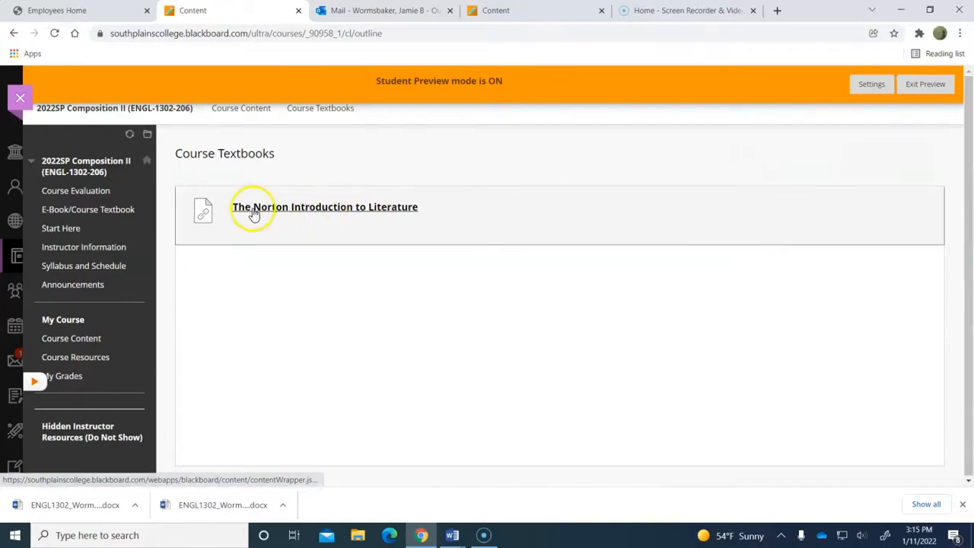
mouse_move(421, 220)
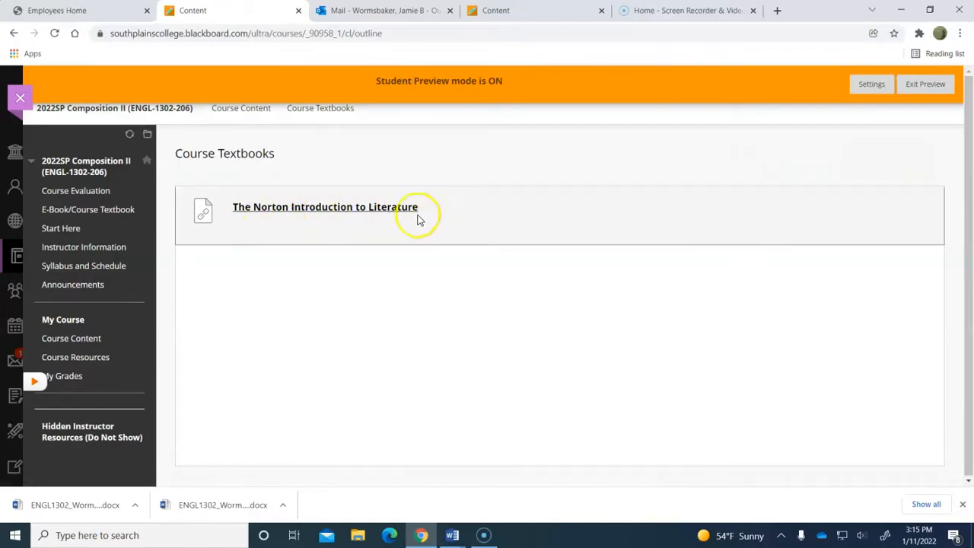
mouse_move(368, 196)
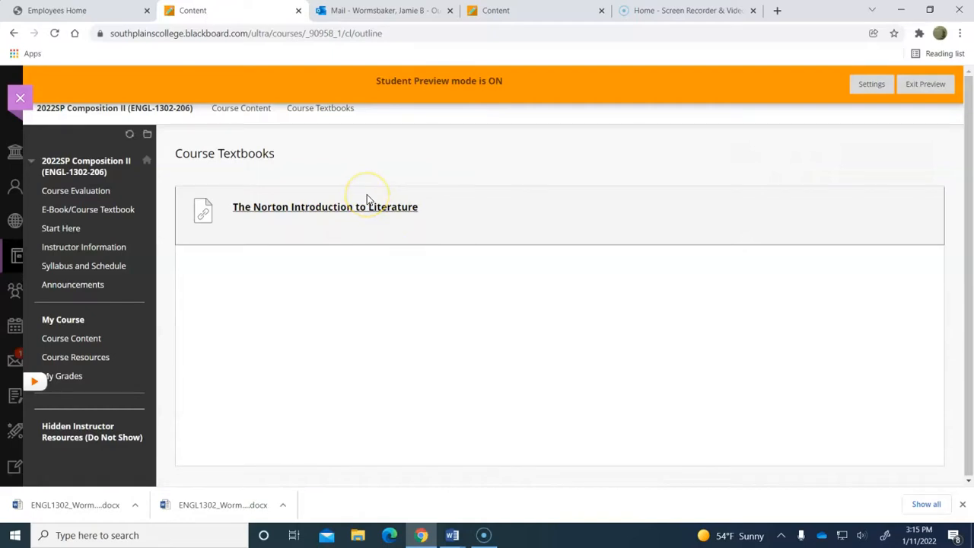
mouse_move(367, 201)
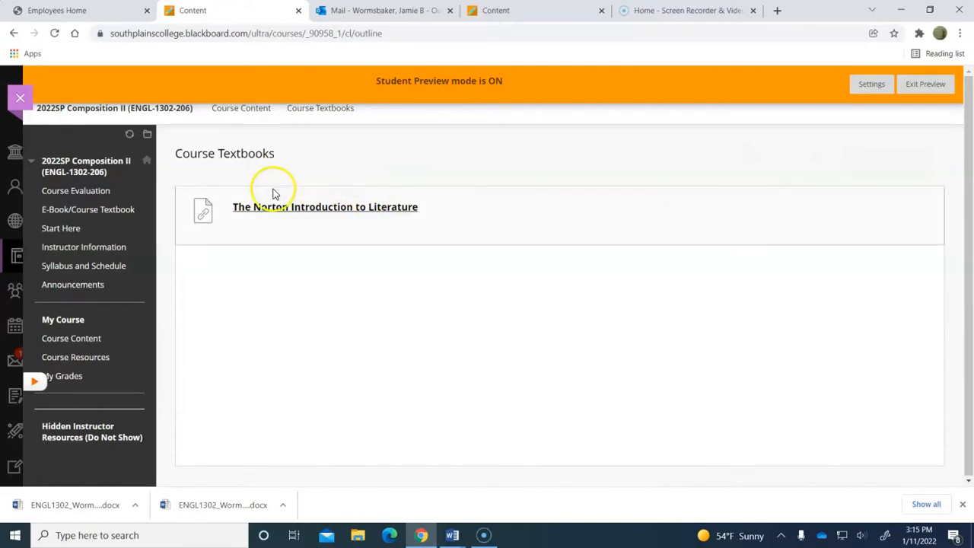
mouse_move(127, 264)
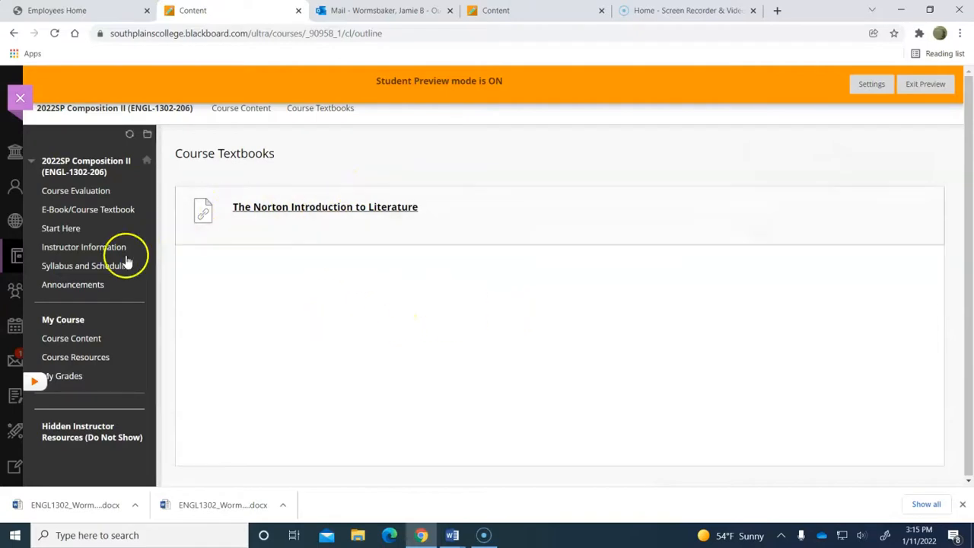
mouse_move(84, 265)
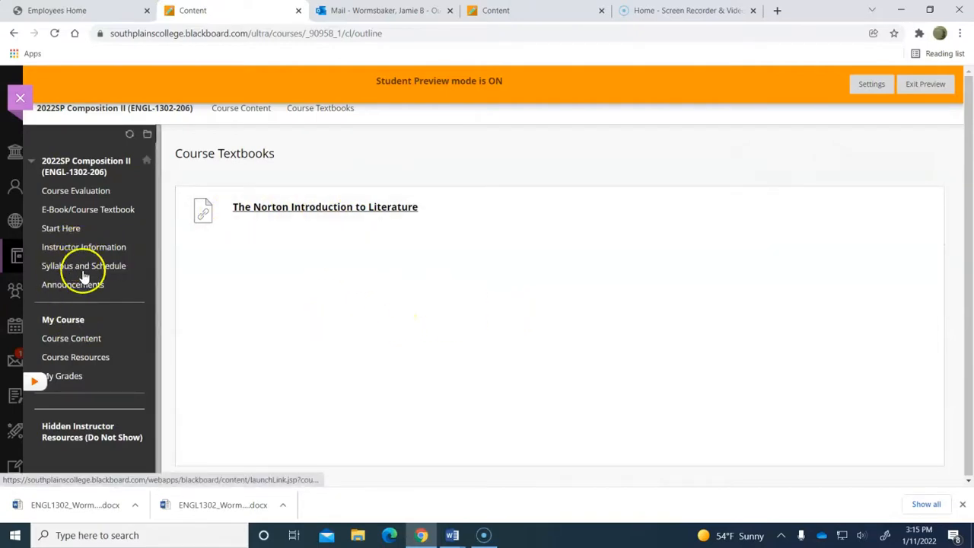
View the E-Book/Course Textbook page, then return to Course Content.
left_click(84, 265)
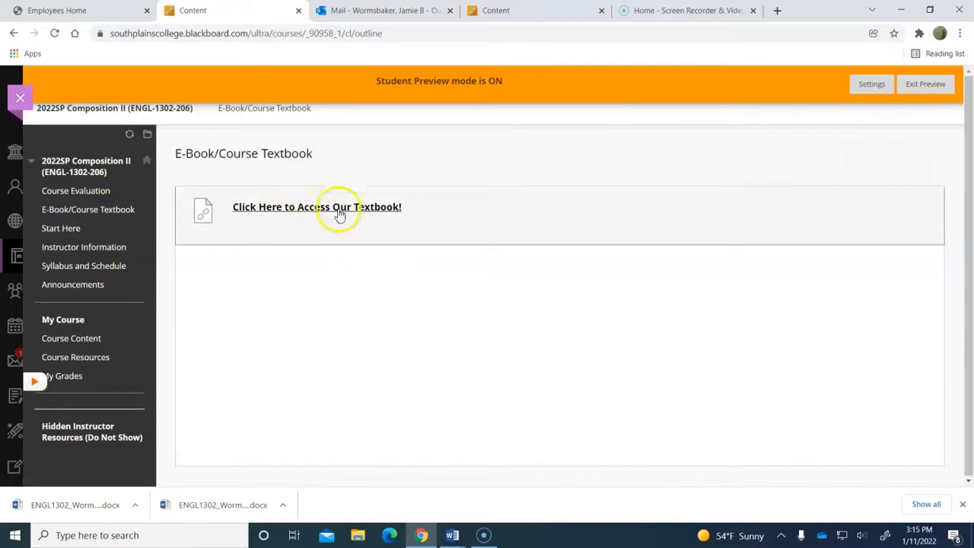
mouse_move(84, 327)
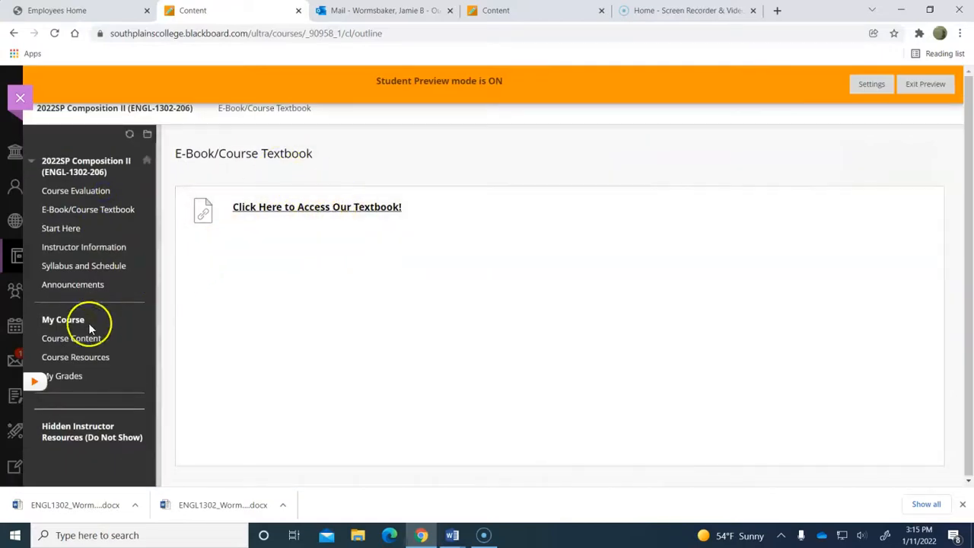
left_click(67, 338)
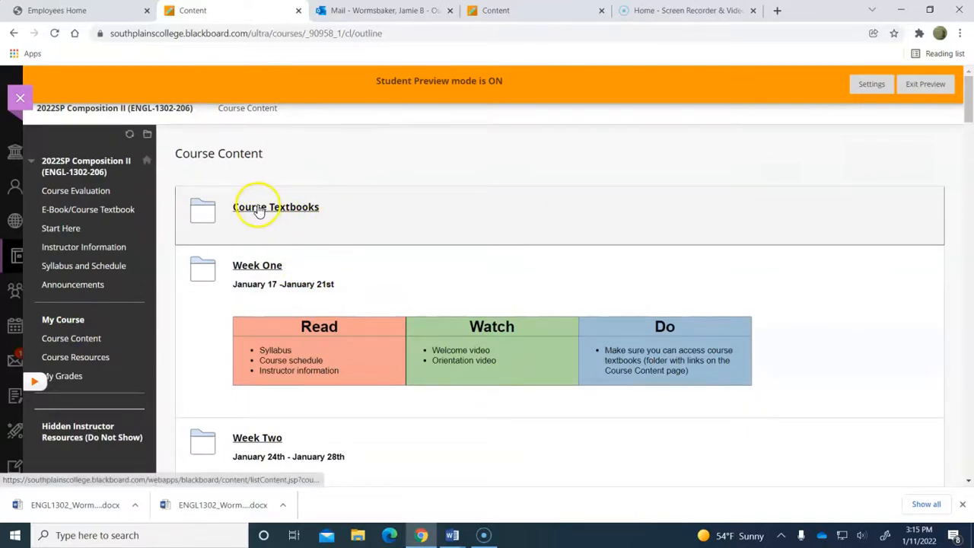
Go back to the E-Book/Course Textbook page with its Click Here to Access Our Textbook! link.
left_click(277, 206)
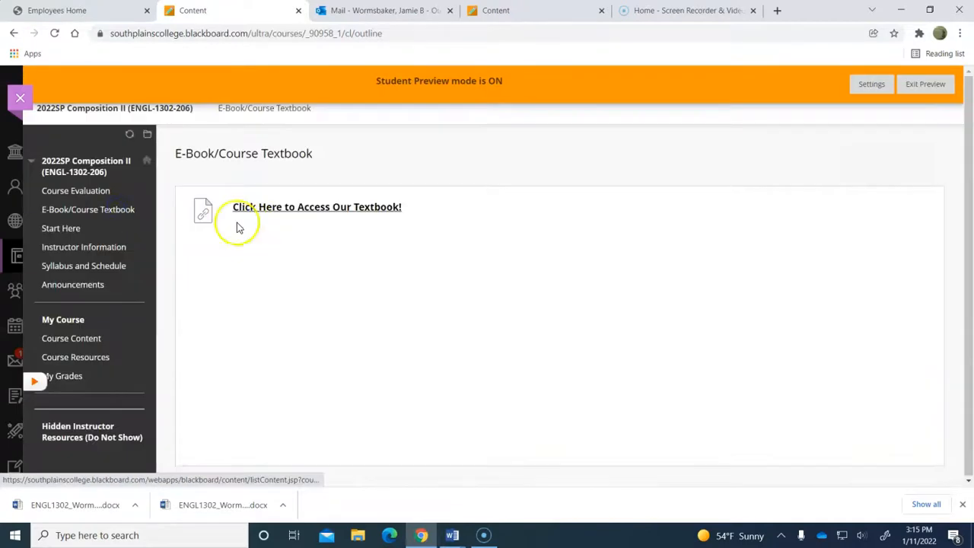
mouse_move(80, 212)
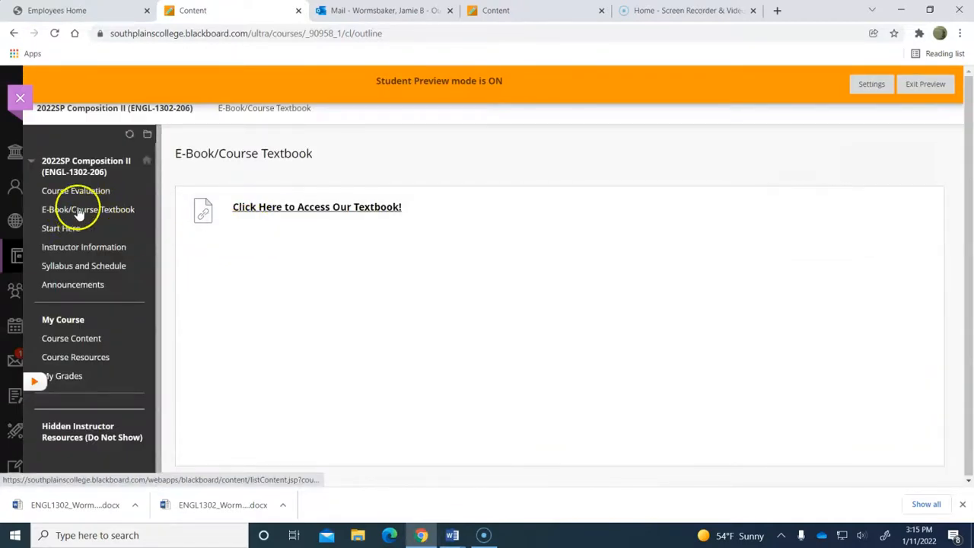
mouse_move(117, 221)
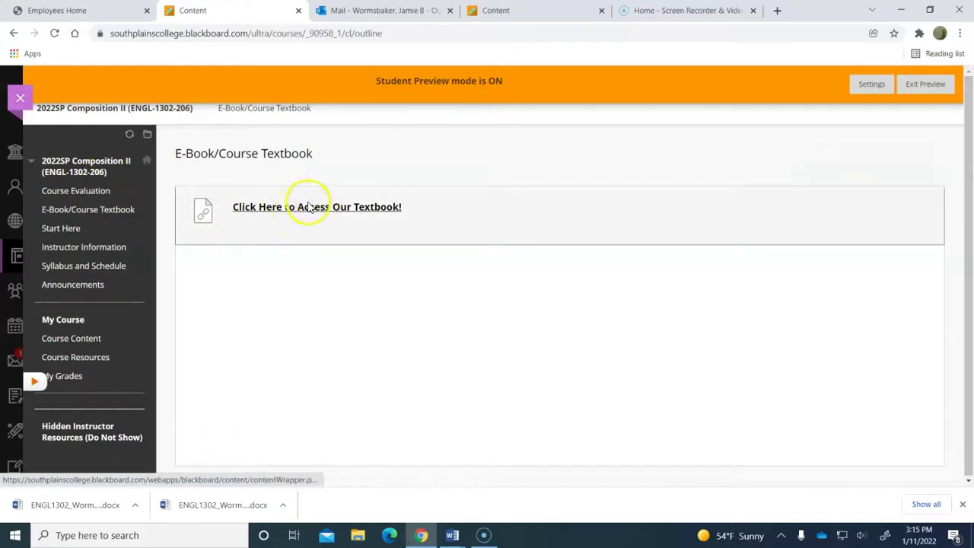
mouse_move(384, 277)
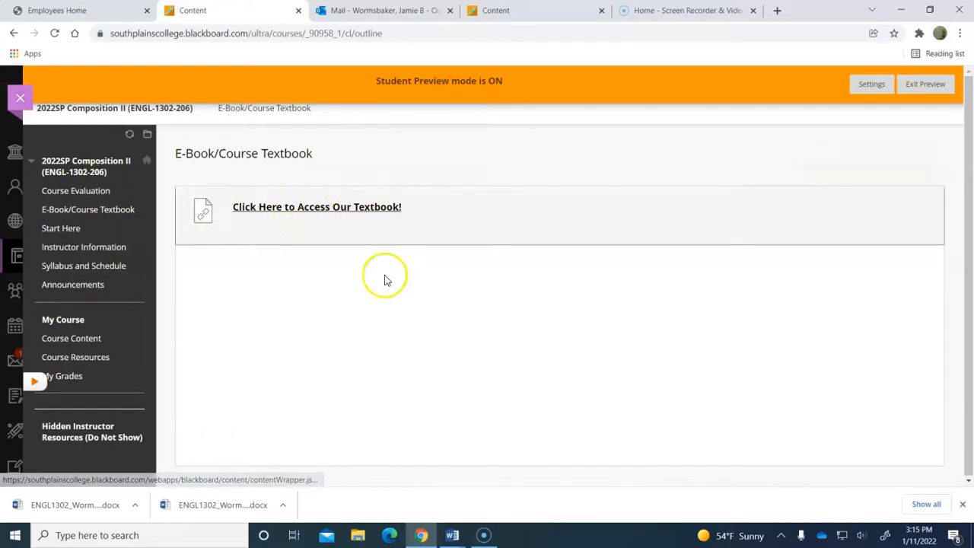
mouse_move(223, 330)
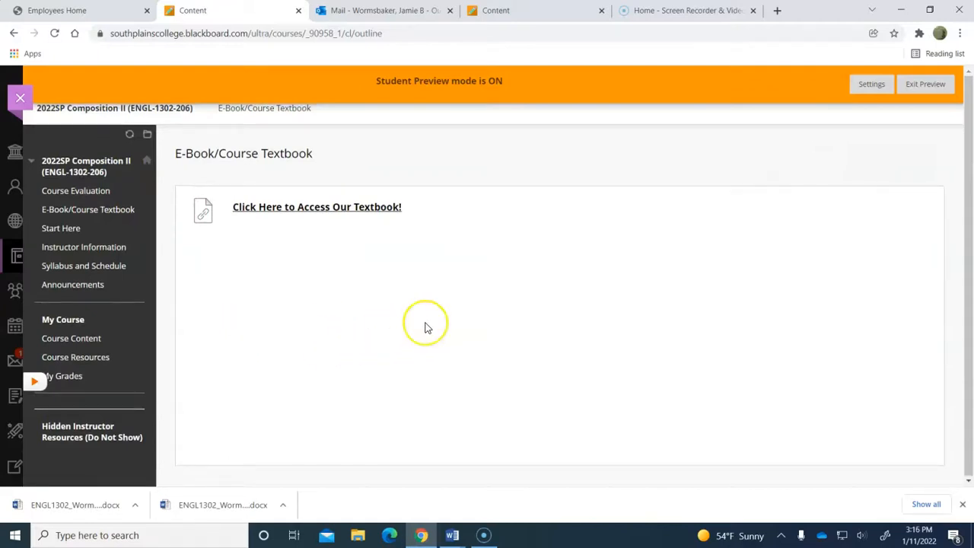
mouse_move(430, 323)
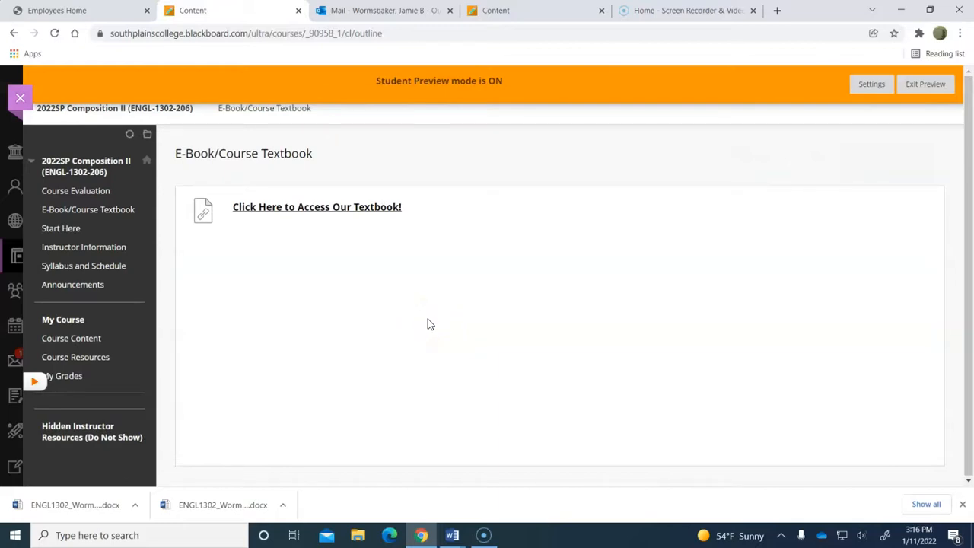
mouse_move(454, 327)
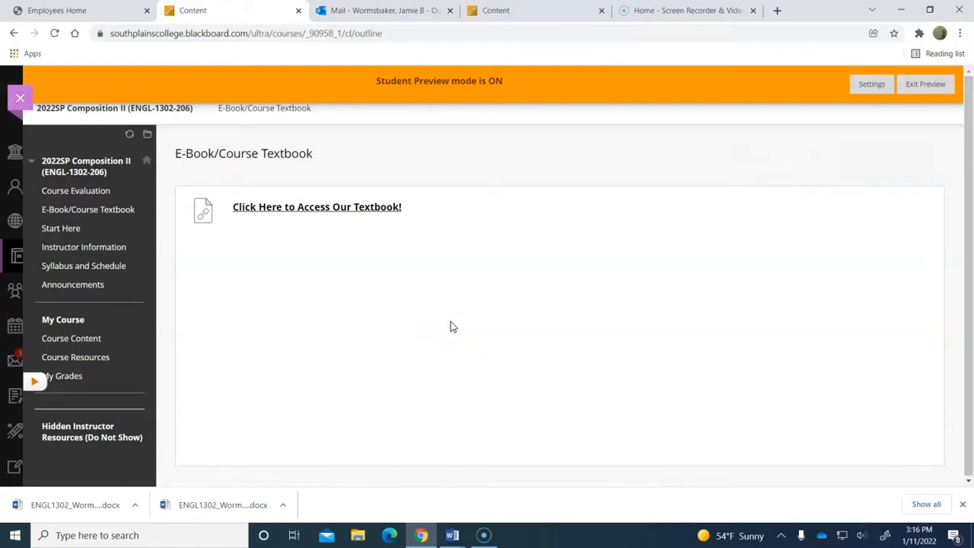